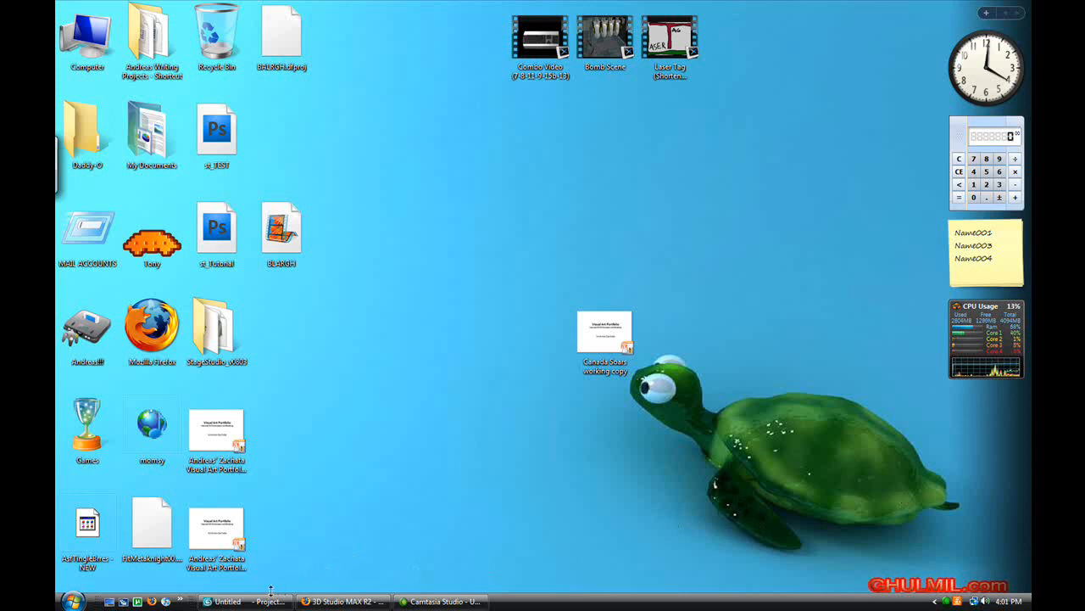
# - Launch 3ds Max 9 from its desktop shortcut into an empty scene
pyautogui.click(339, 601)
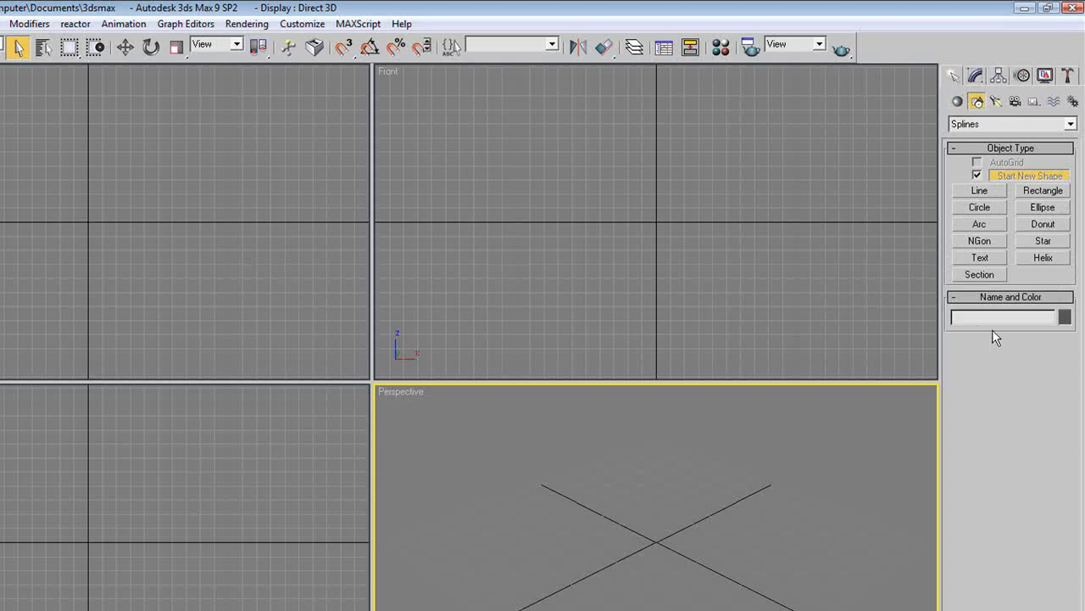
# - Draw a small circle spline, then a small rectangle spline just below it in the Front view
pyautogui.click(980, 207)
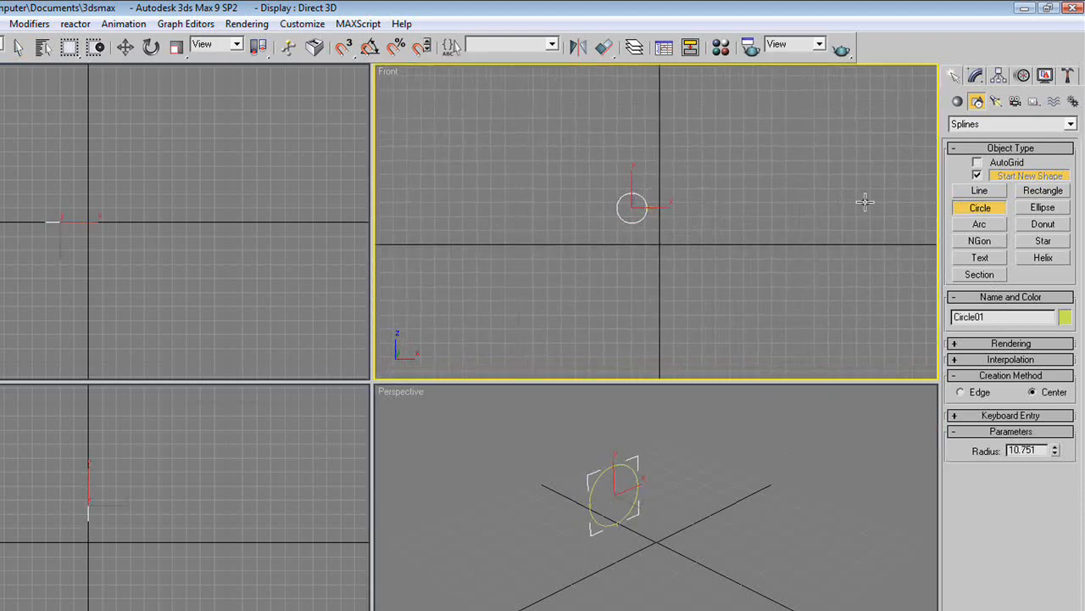
pyautogui.click(1041, 190)
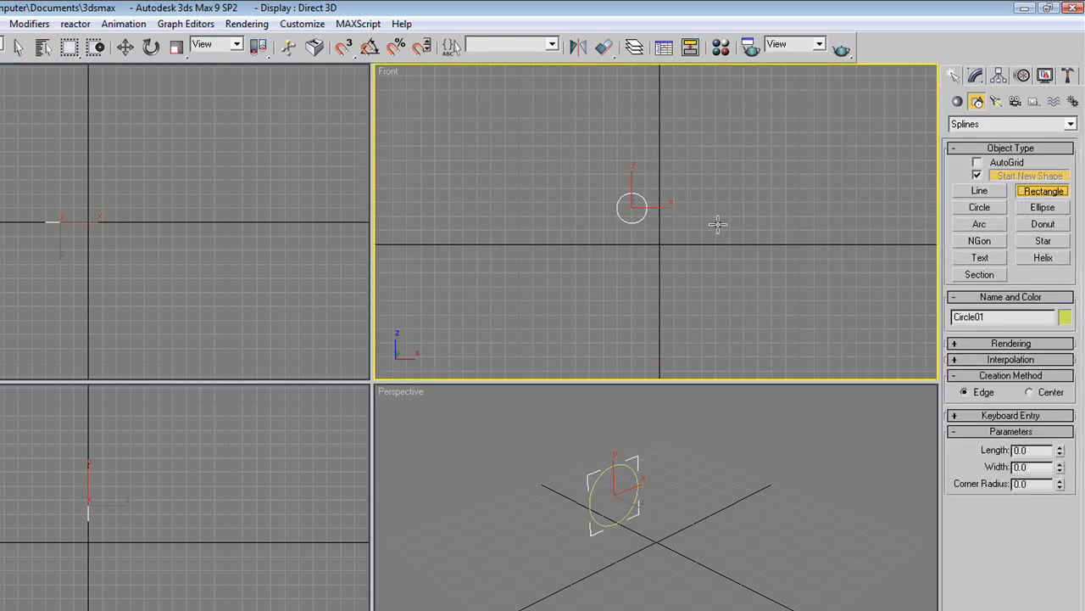
pyautogui.moveTo(631, 207); pyautogui.dragTo(658, 246)
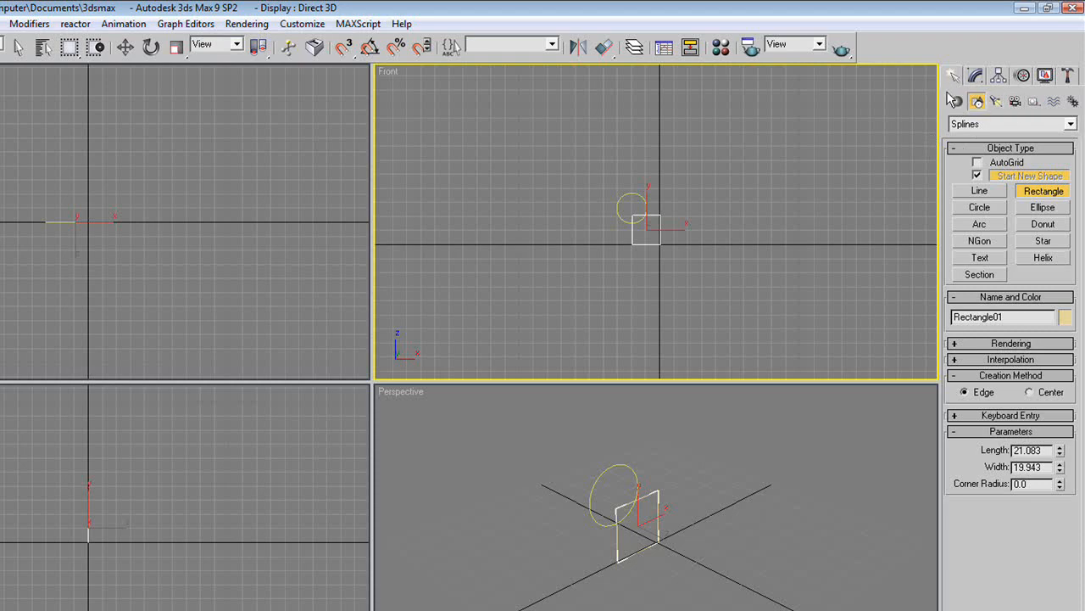
# - Start a Loft compound object from the rectangle and use Get Shape to pick the circle
pyautogui.click(957, 102)
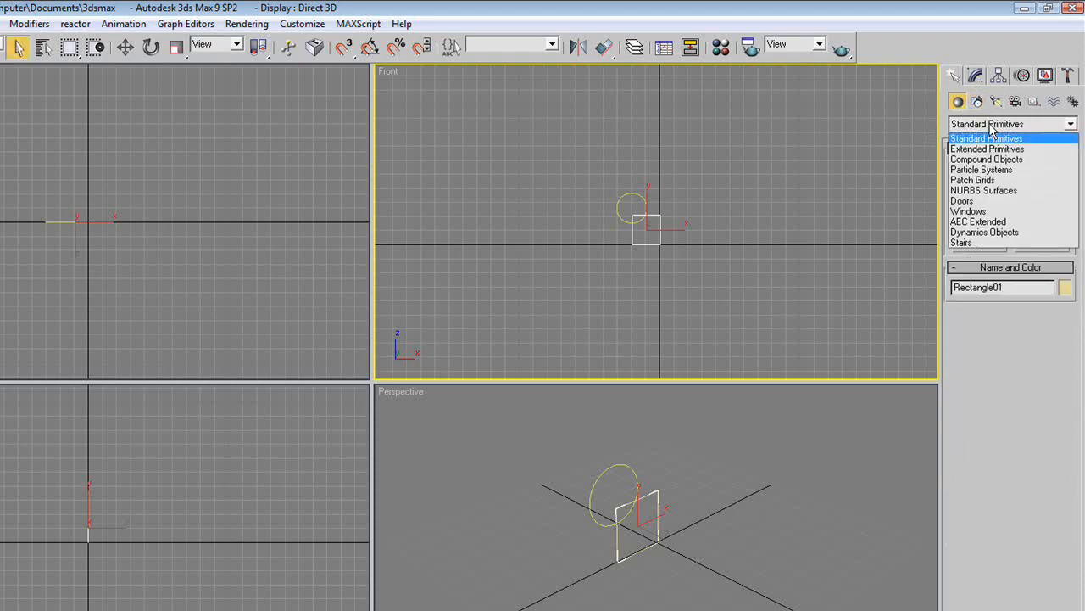
pyautogui.moveTo(987, 149)
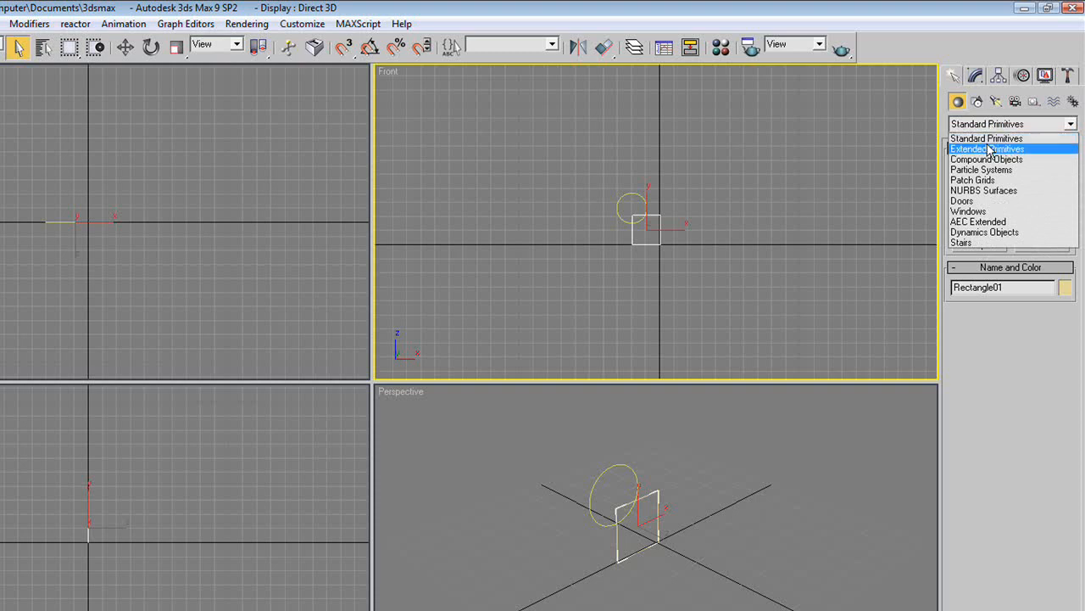
pyautogui.click(987, 160)
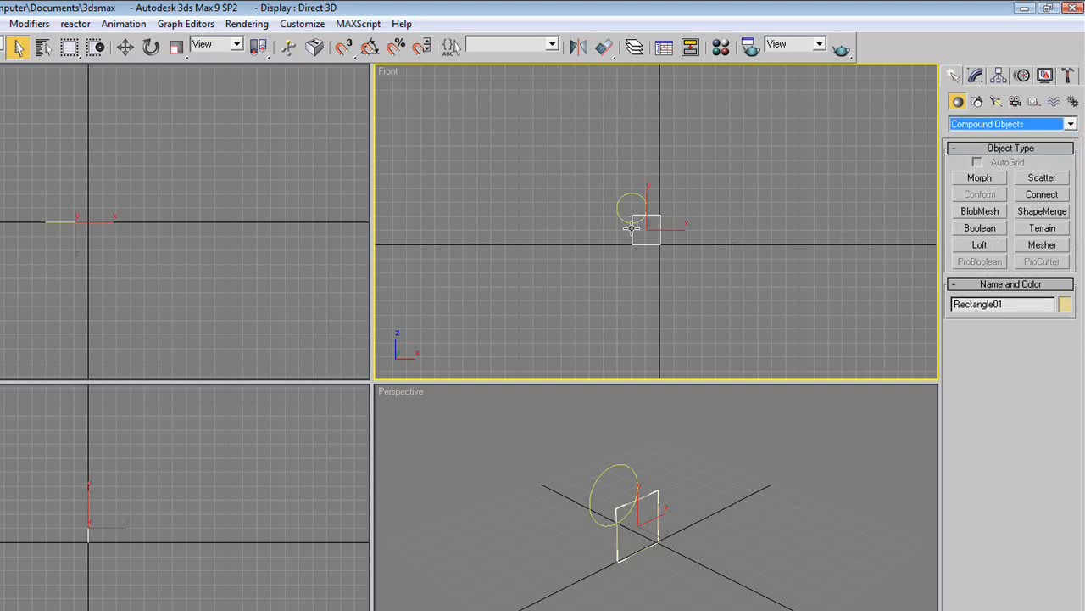
pyautogui.click(980, 244)
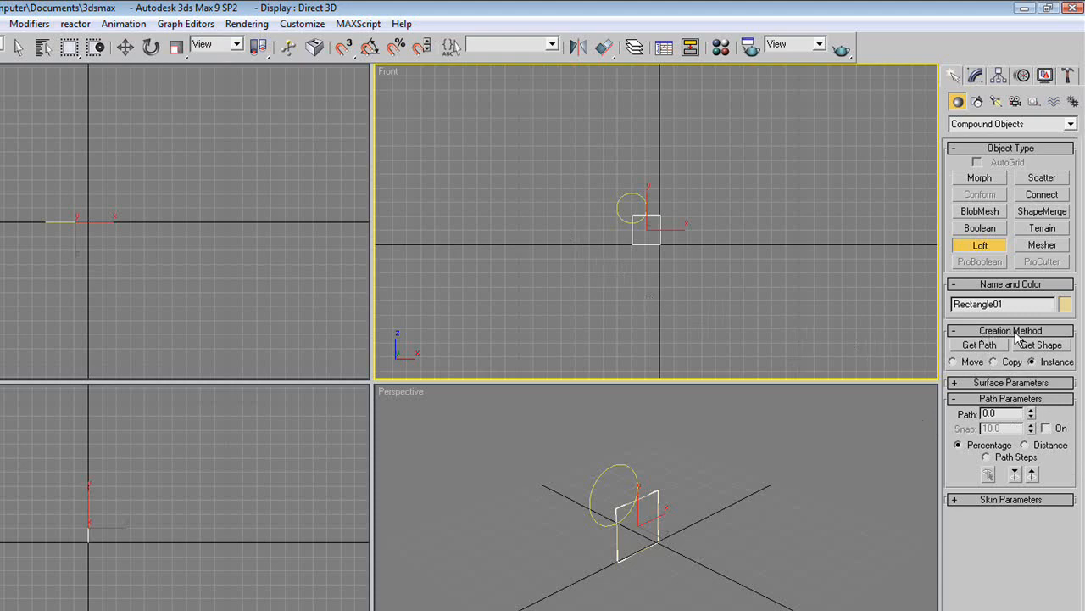
pyautogui.click(1041, 345)
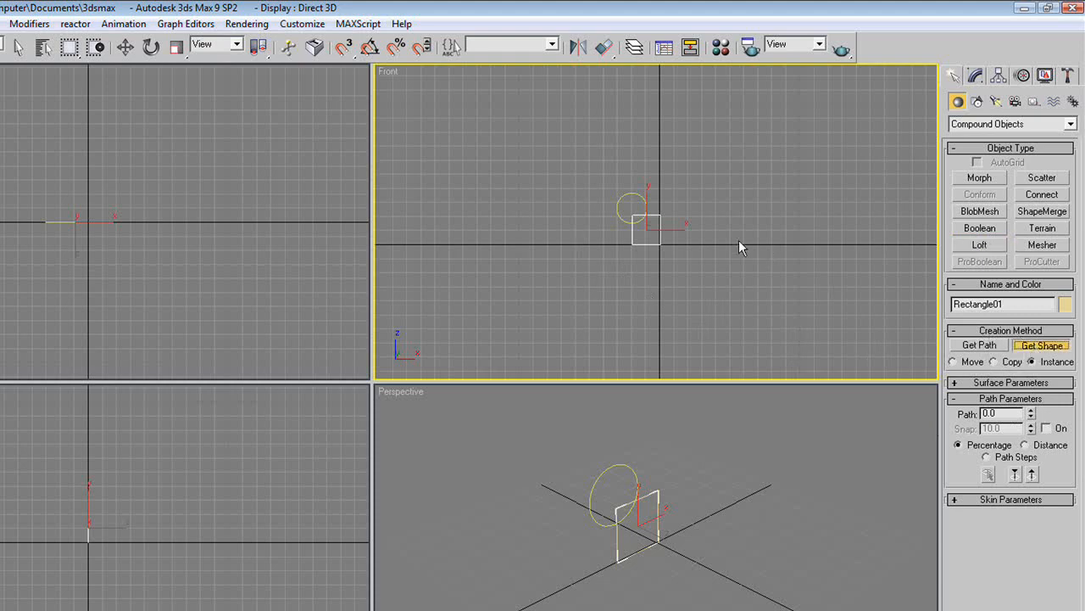
pyautogui.click(631, 207)
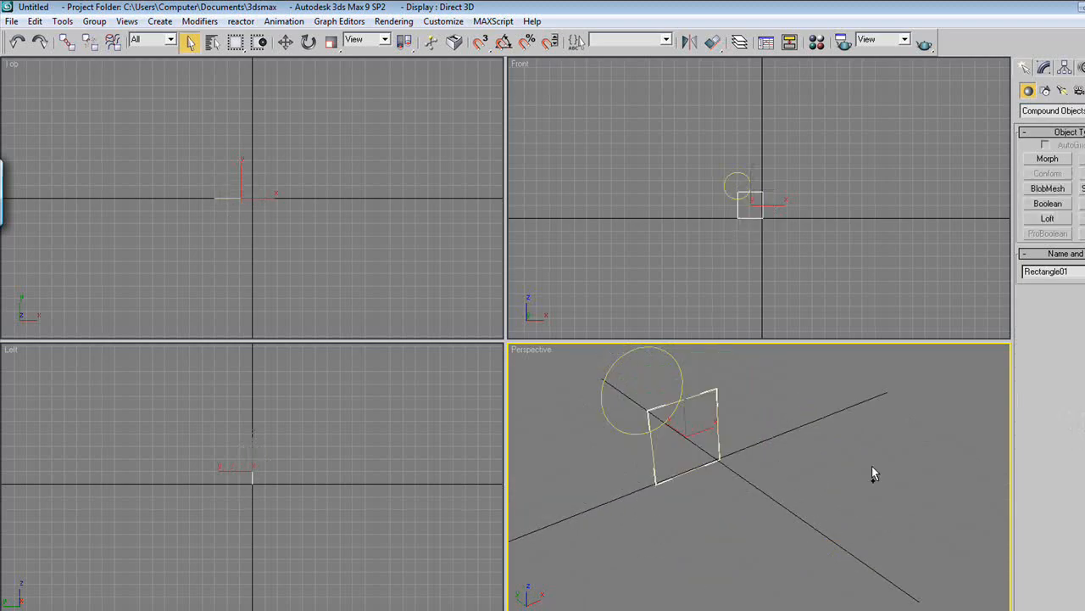
pyautogui.moveTo(642, 359)
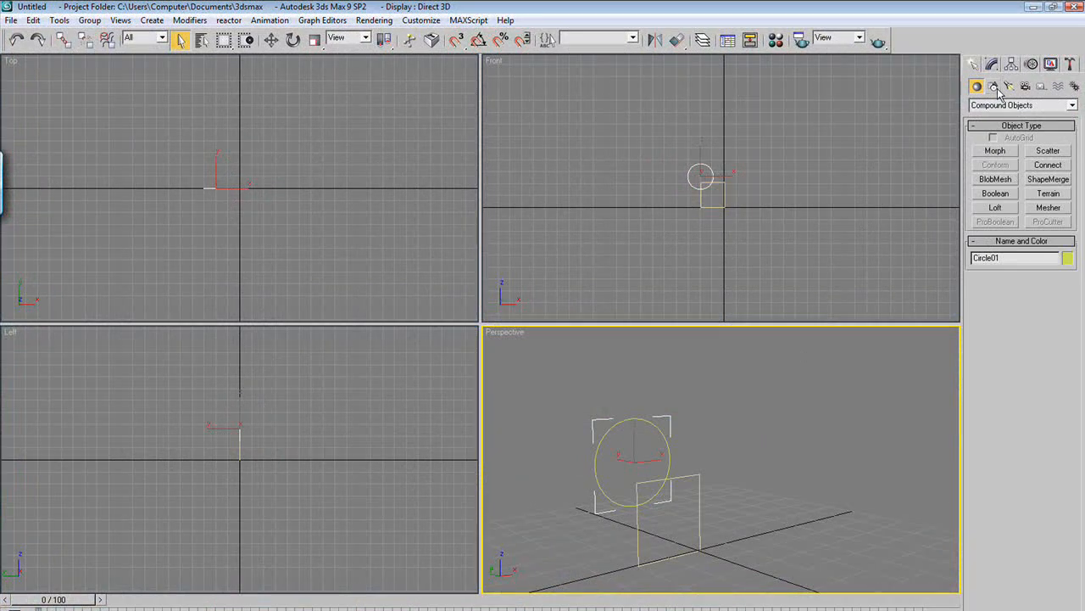
# - Draw a large half-circle Arc01 spline in the Top view as a loft path
pyautogui.click(993, 85)
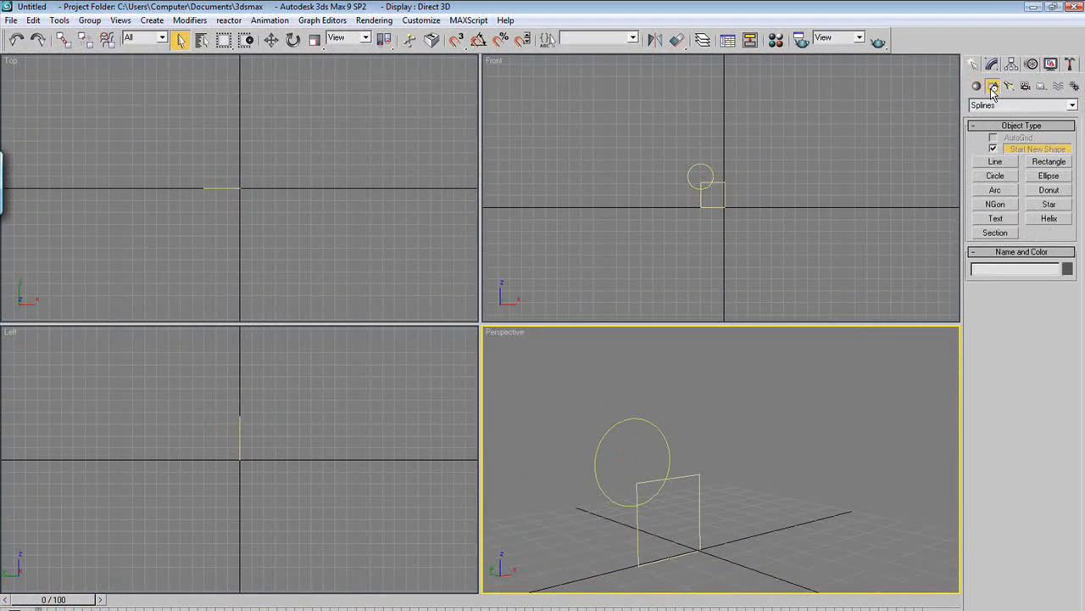
pyautogui.click(996, 161)
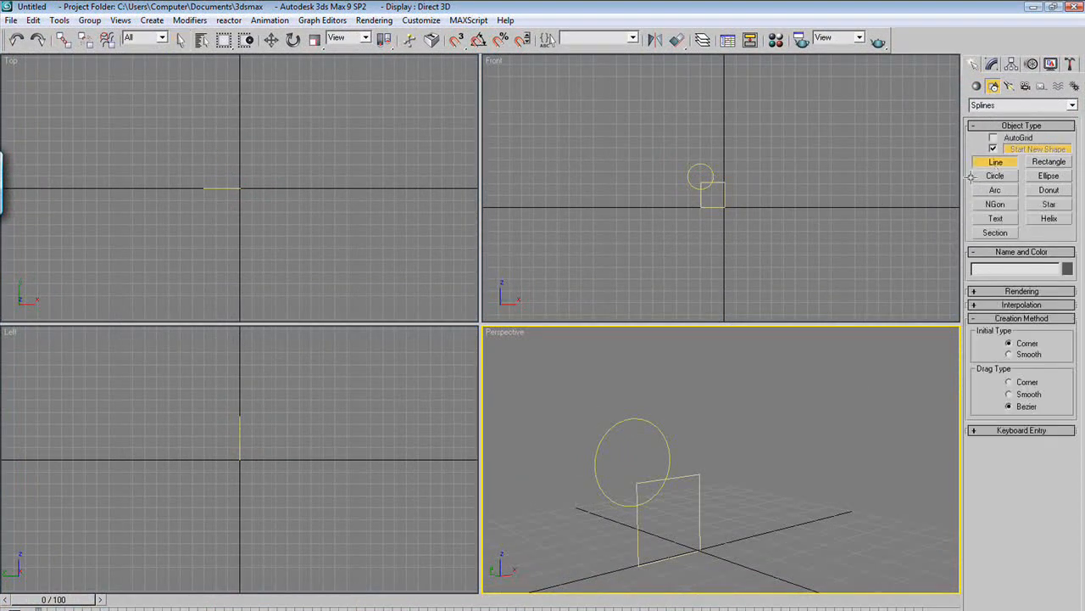
pyautogui.click(994, 190)
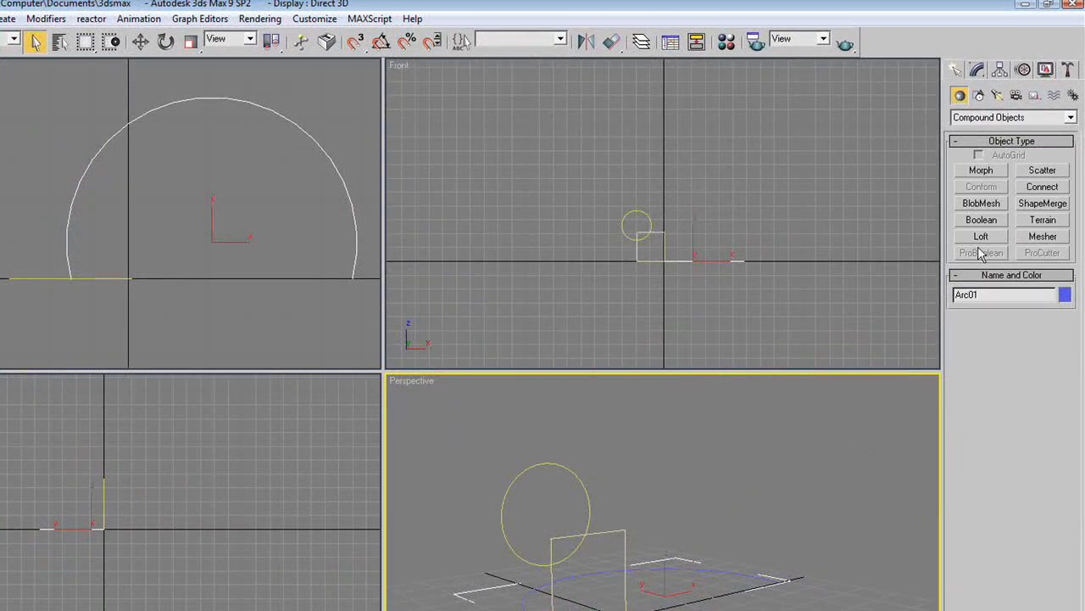
# - Loft the rectangle along the arc into a wide curved band, then finish shape picking
pyautogui.click(981, 236)
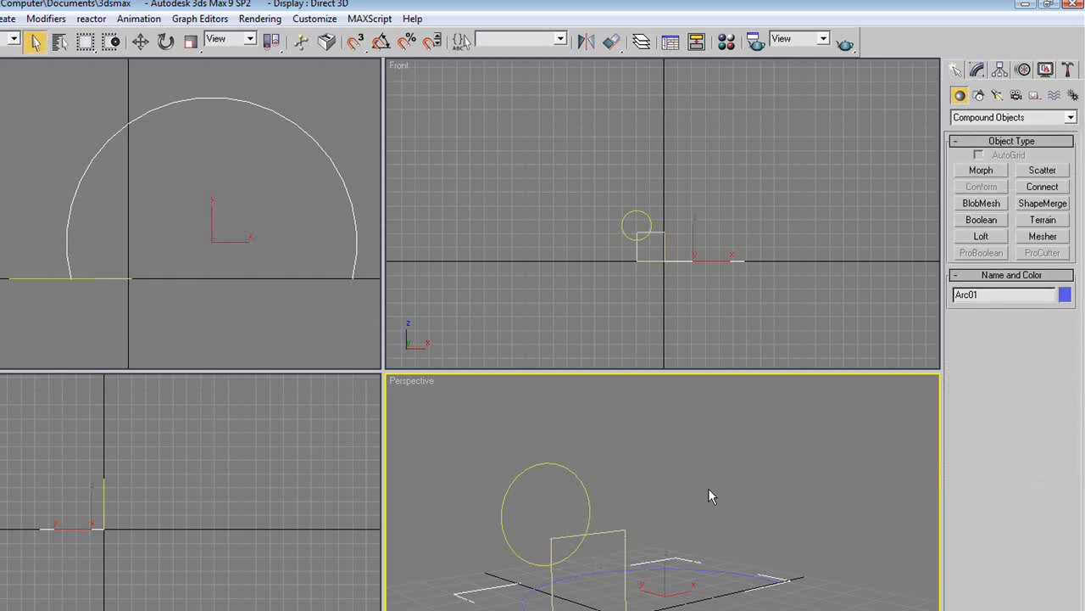
pyautogui.click(980, 235)
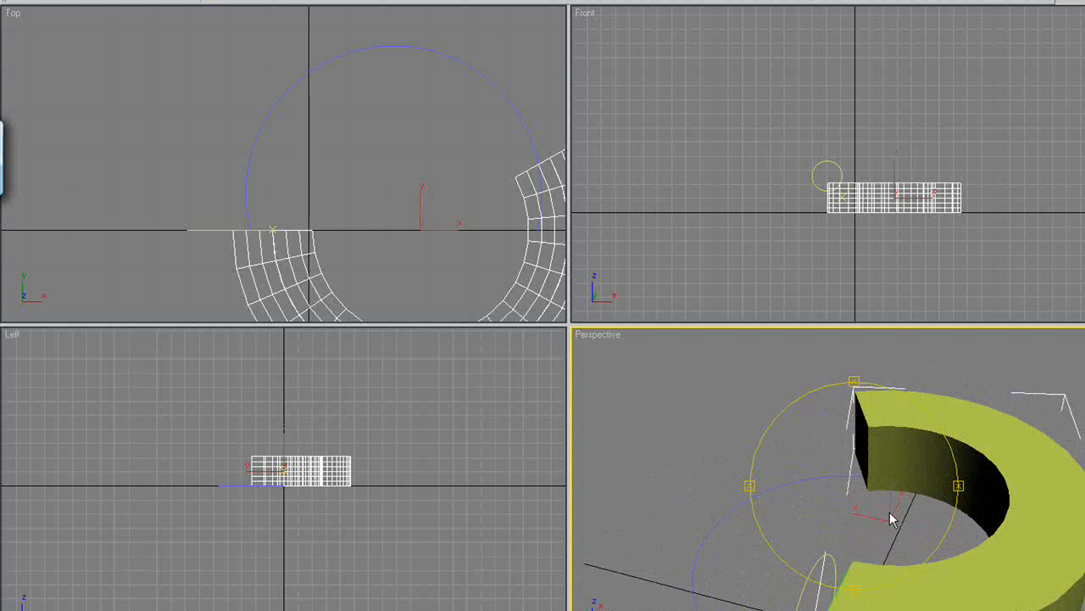
pyautogui.rightClick(890, 517)
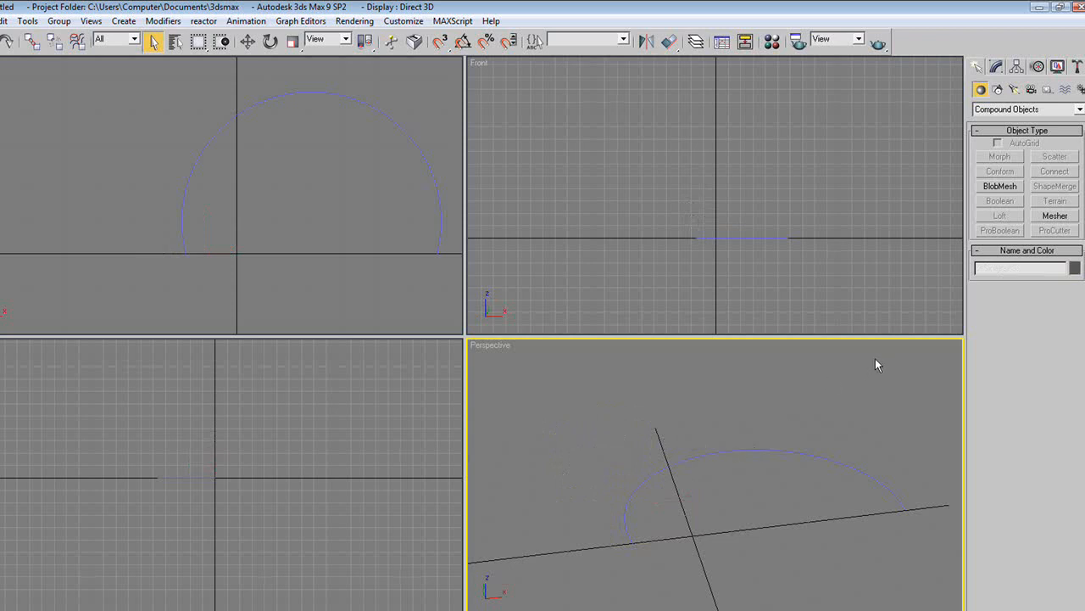
pyautogui.moveTo(846, 404)
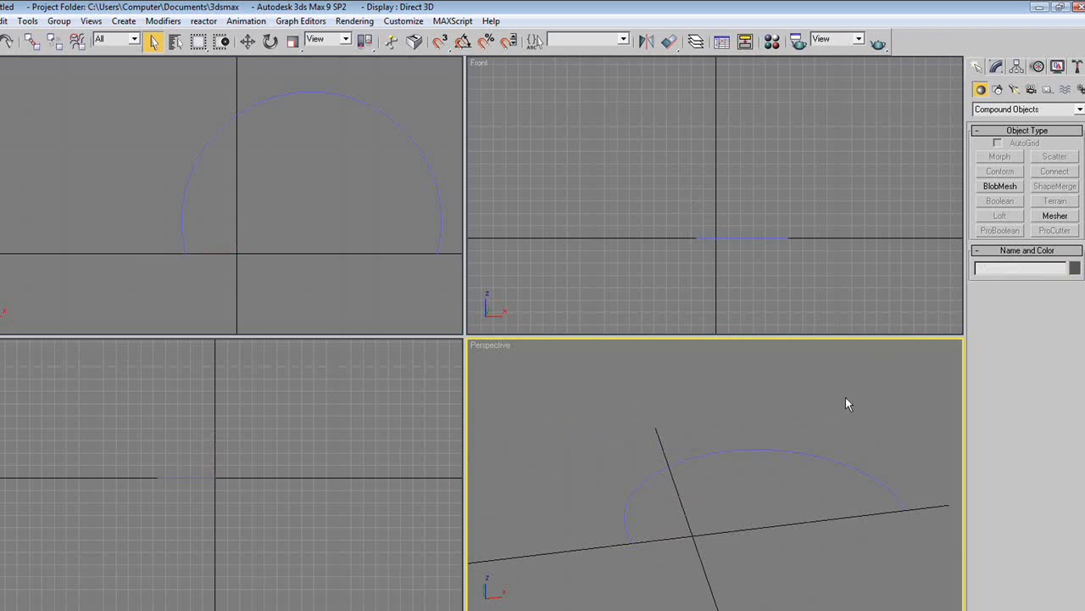
# - Delete the loft, circle and rectangle so only the arc remains, returning to spline creation
pyautogui.click(997, 89)
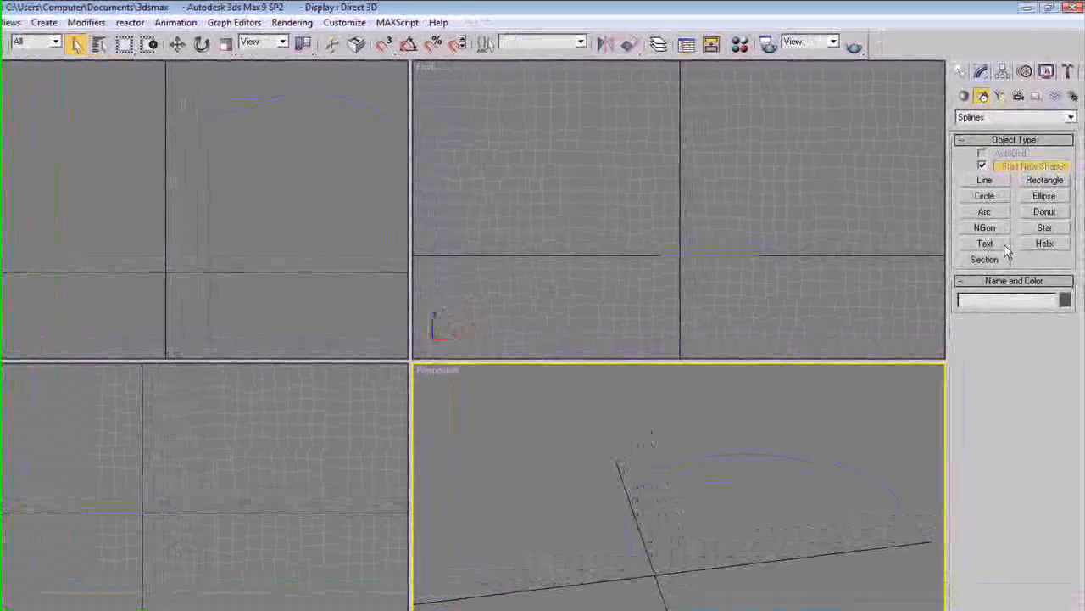
# - Place a text spline in the Front view and set its text to 'Hey!'
pyautogui.click(984, 244)
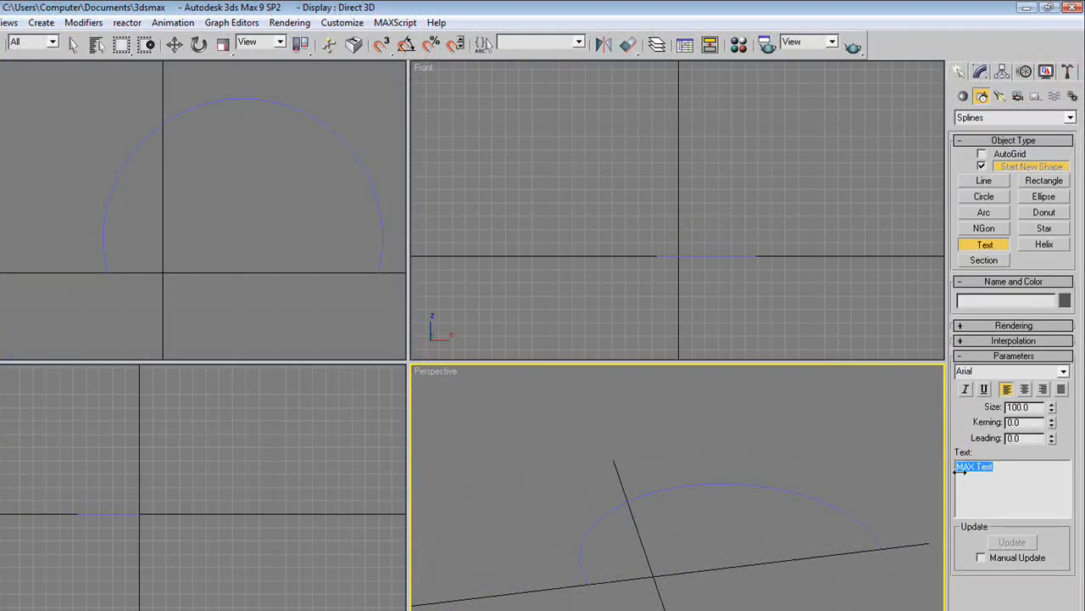
pyautogui.click(619, 237)
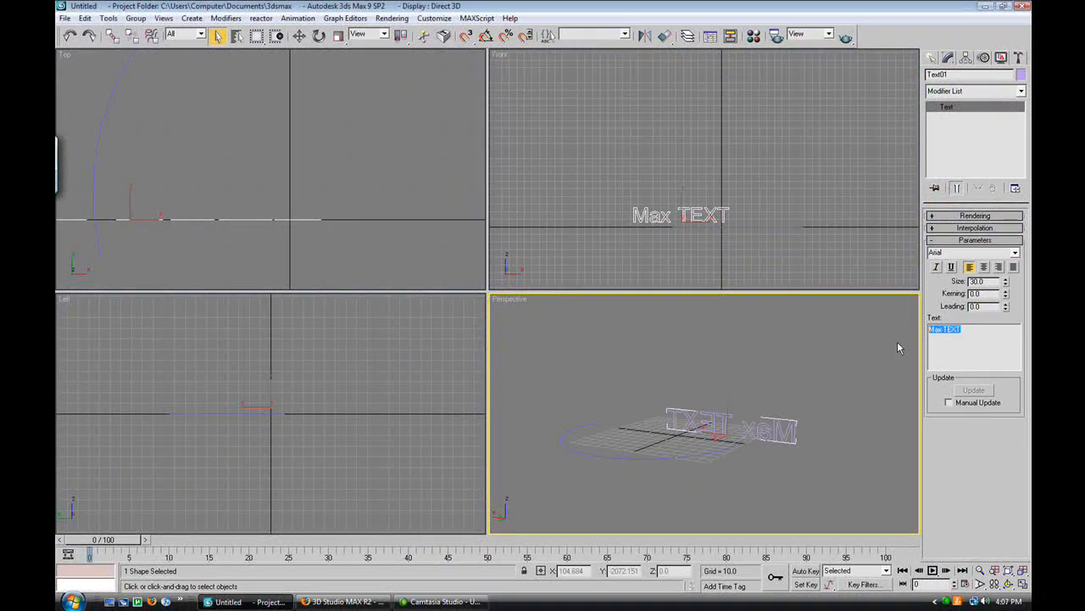
pyautogui.write('Hey!')
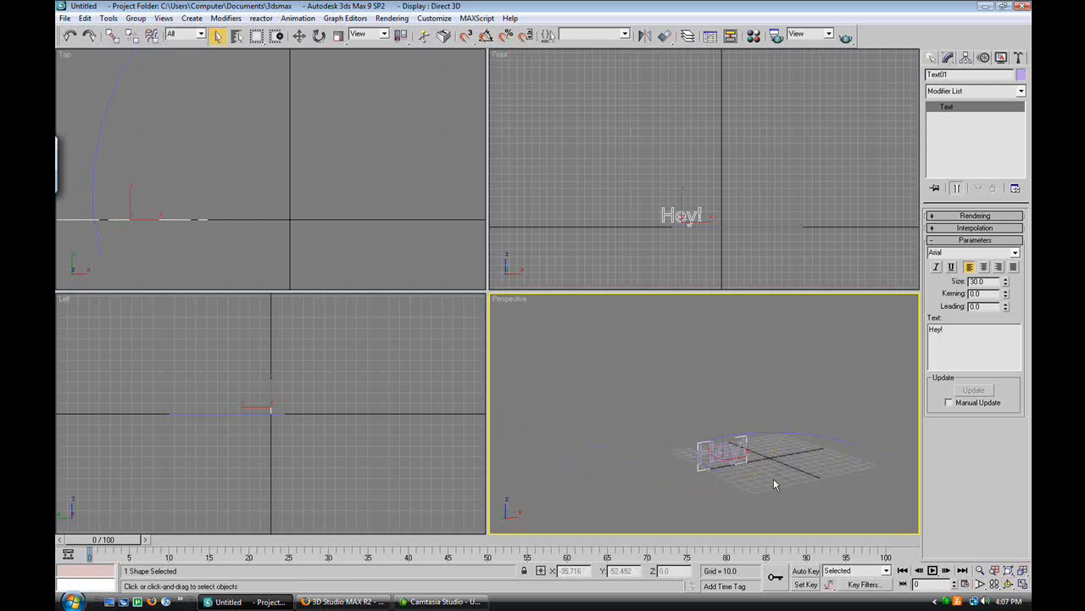
# - Loft the Hey! text along a path using Compound Objects > Loft > Get Path
pyautogui.click(932, 58)
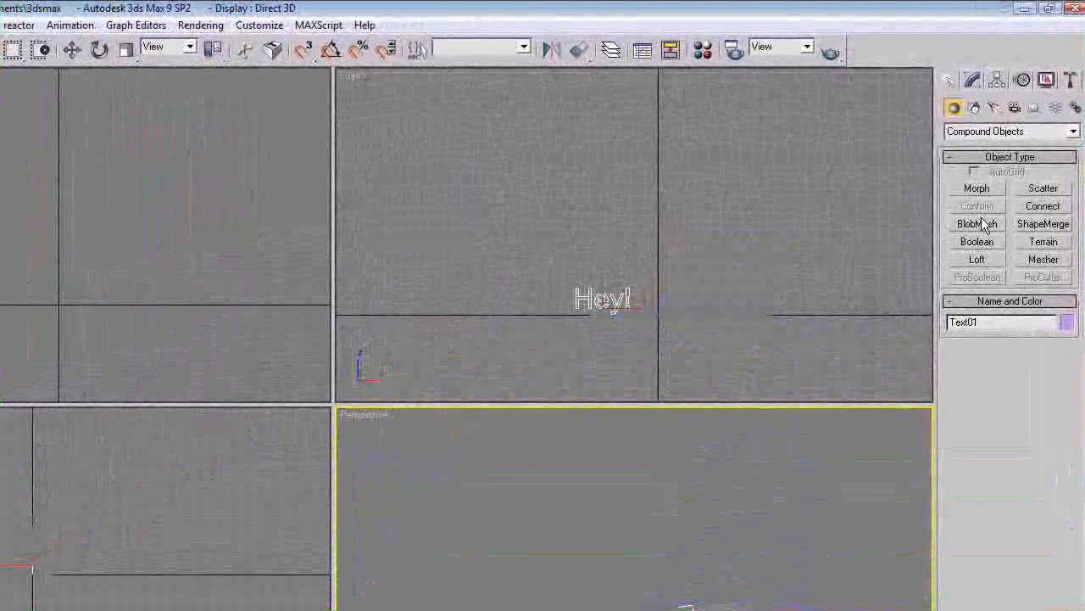
pyautogui.click(977, 258)
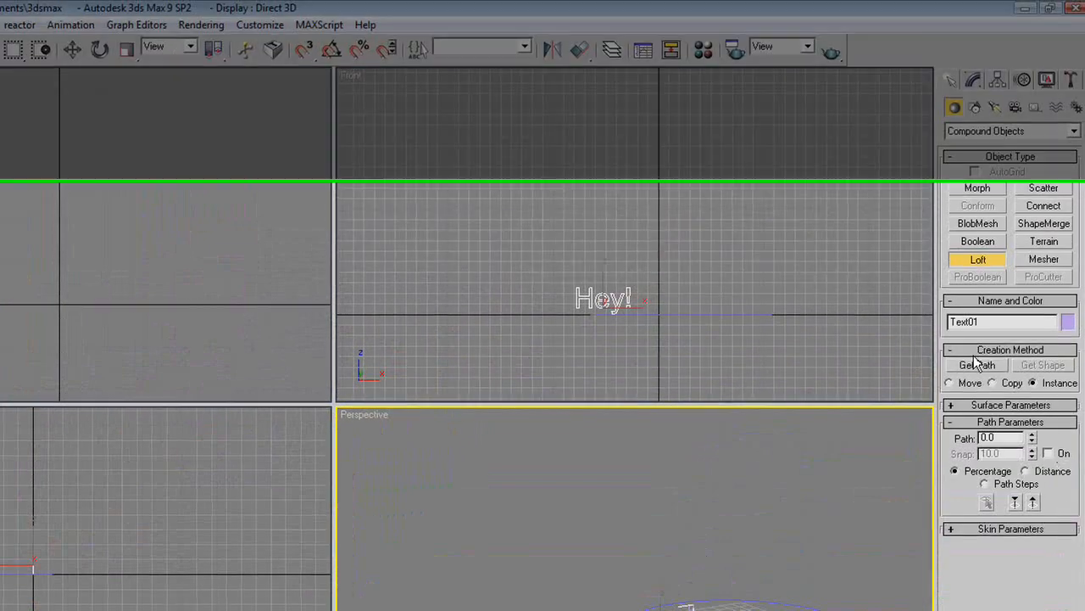
pyautogui.click(977, 365)
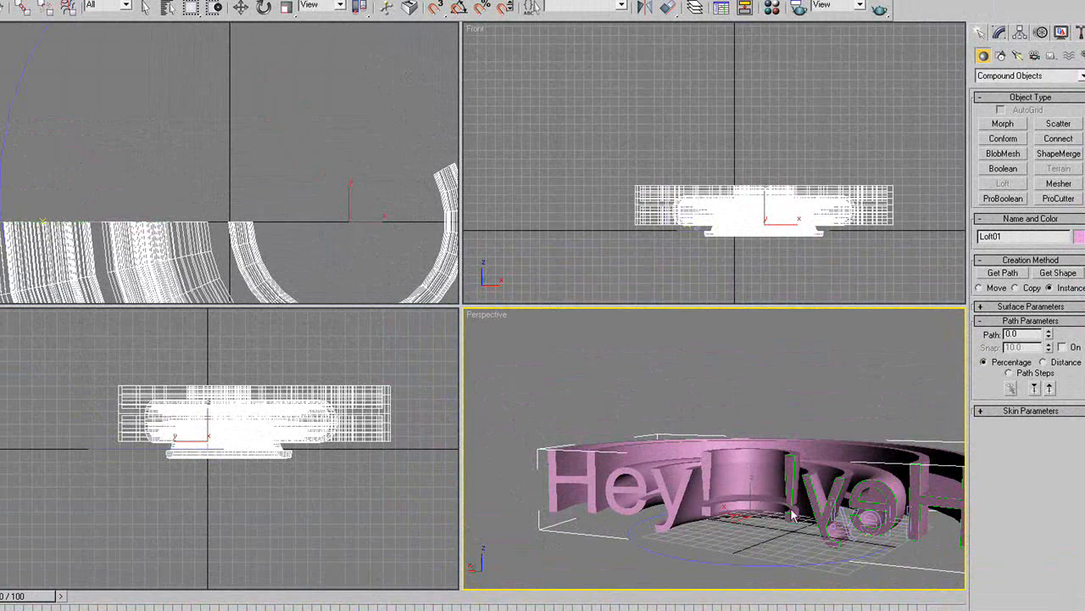
pyautogui.moveTo(643, 519)
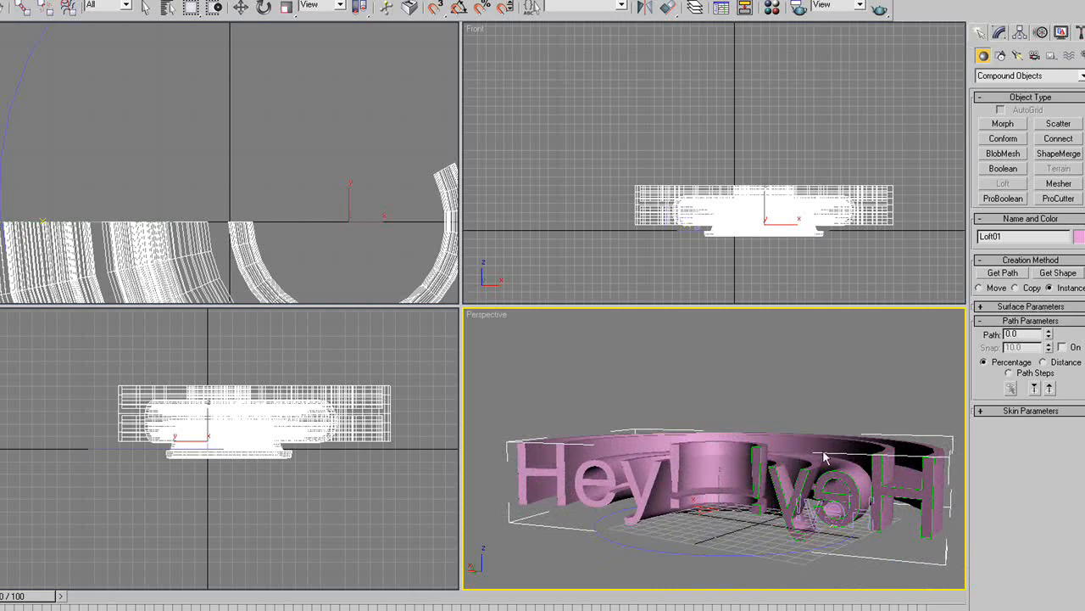
pyautogui.moveTo(1024, 321)
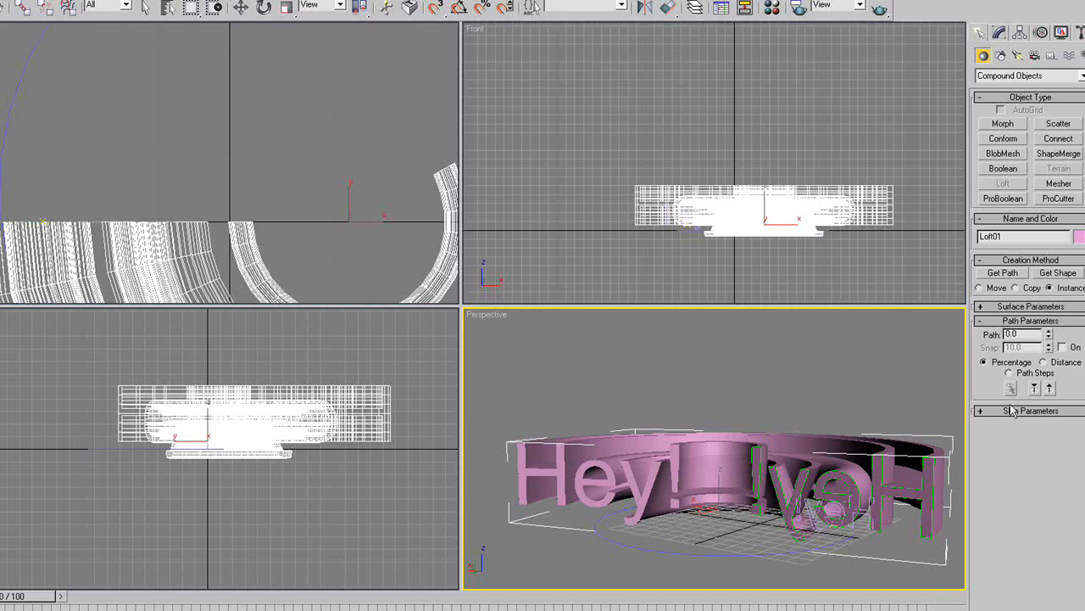
# - Adjust the loft's Shape Steps and Path Steps spinners in the Skin Parameters rollout
pyautogui.click(1027, 409)
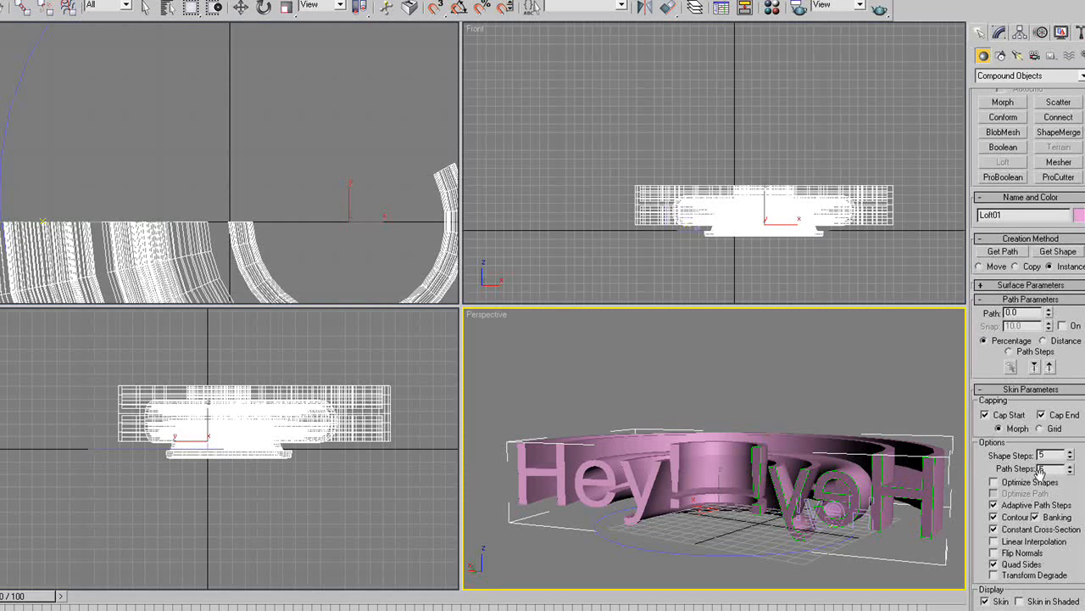
pyautogui.click(994, 482)
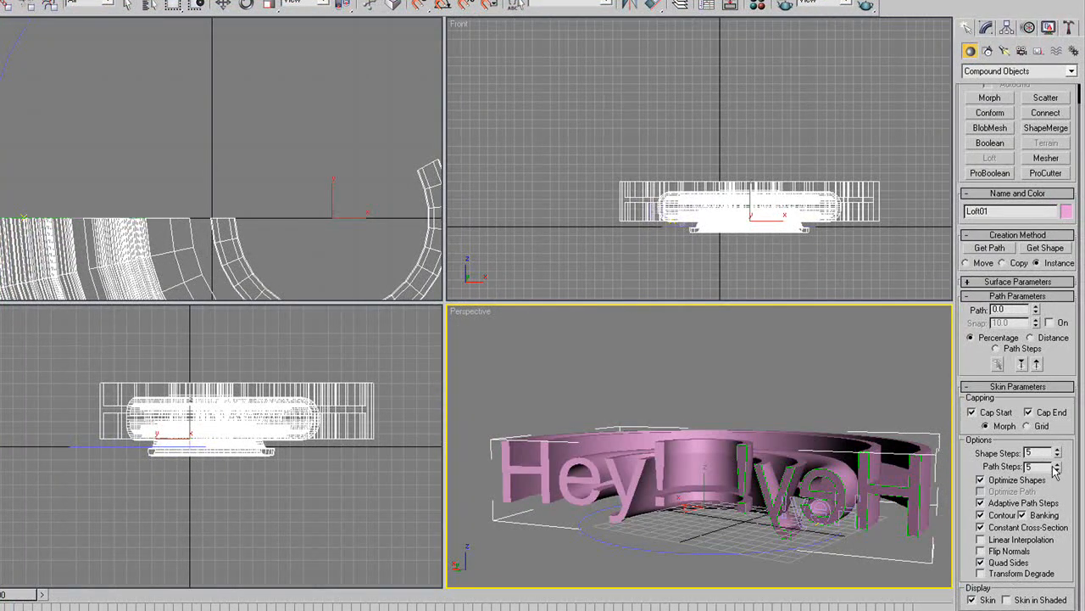
pyautogui.click(1056, 457)
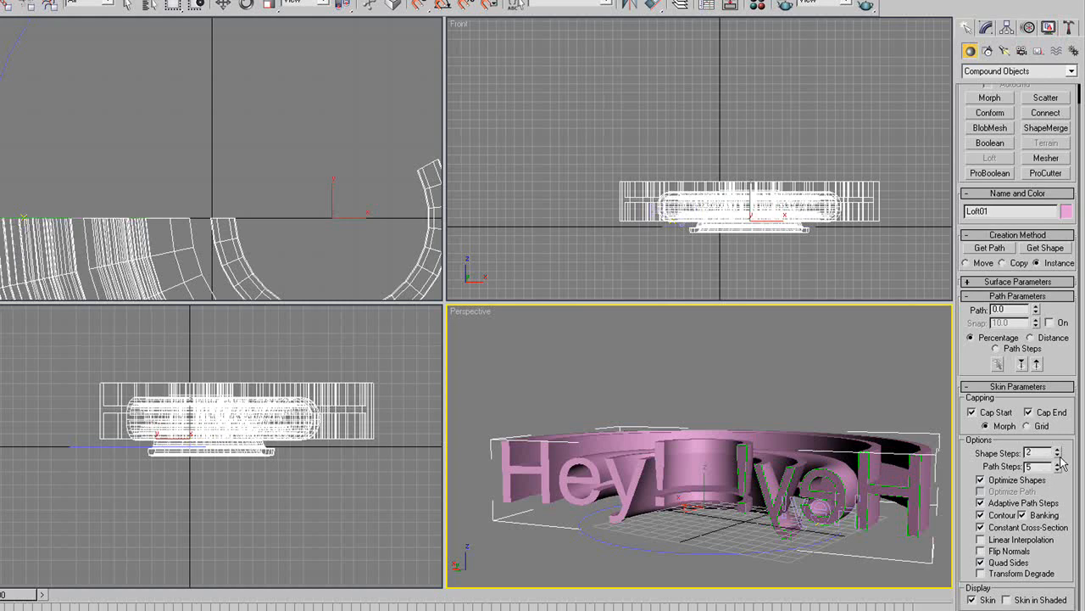
pyautogui.click(1059, 450)
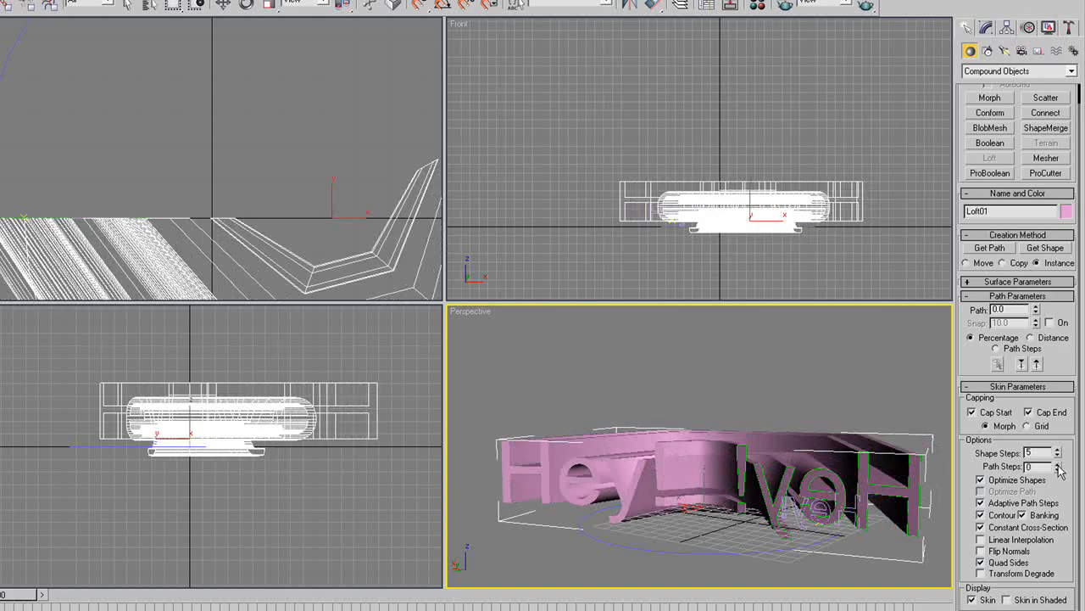
pyautogui.click(1058, 463)
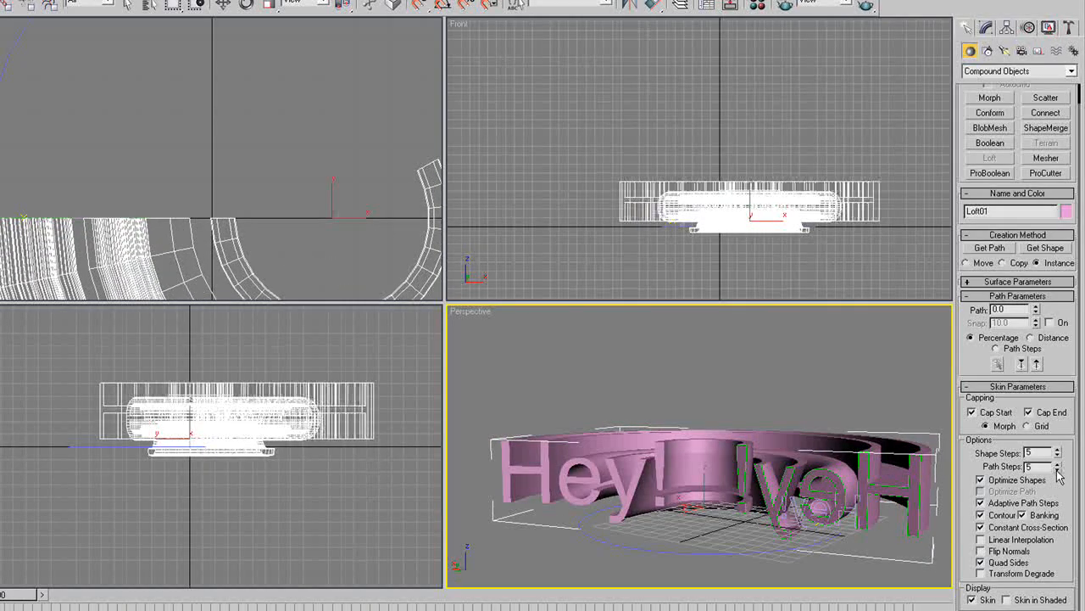
pyautogui.click(1058, 468)
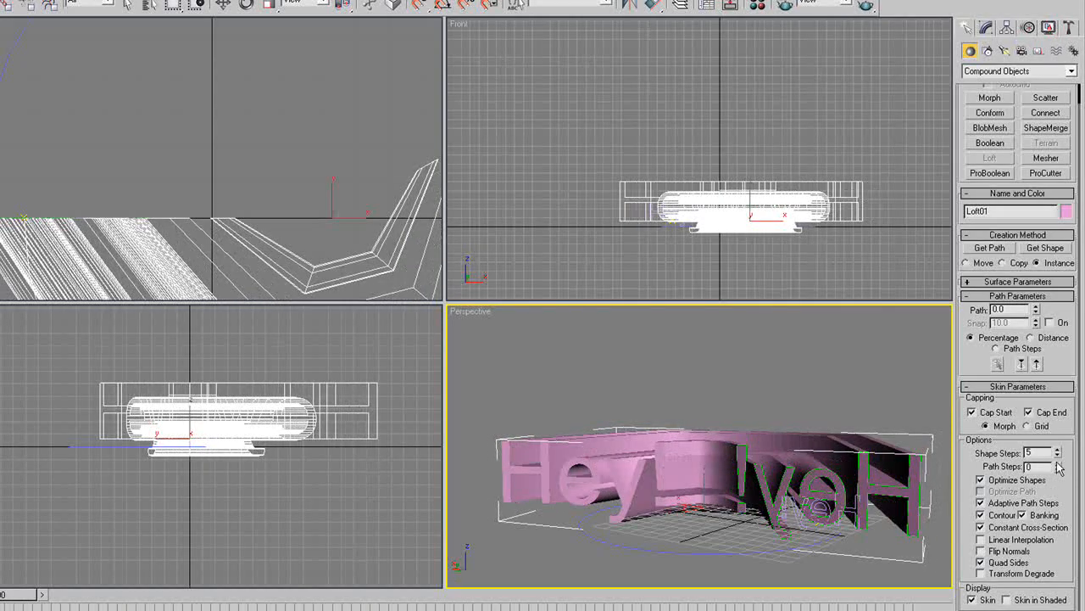
pyautogui.click(1059, 465)
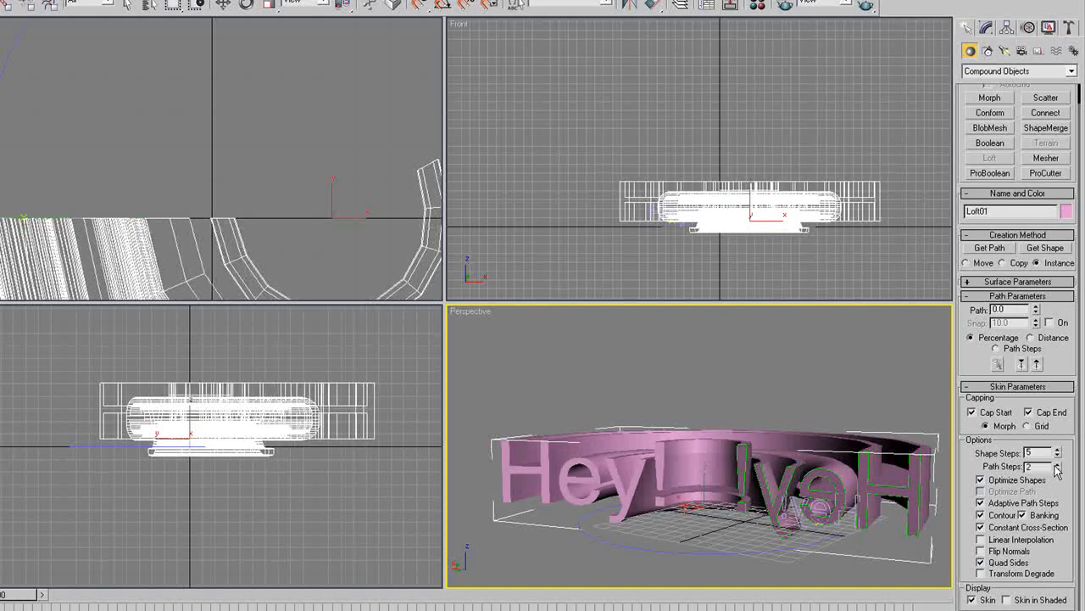
pyautogui.click(1058, 463)
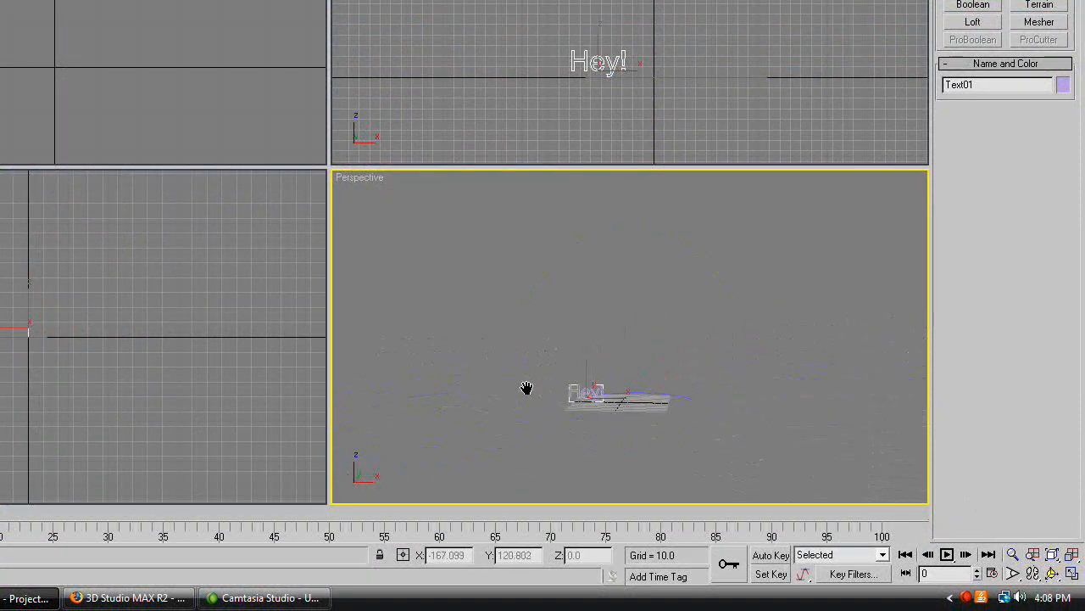
# - Remove the unwanted loft and place a fresh text spline reading 'H' in the Front view
pyautogui.moveTo(525, 390); pyautogui.dragTo(686, 356)
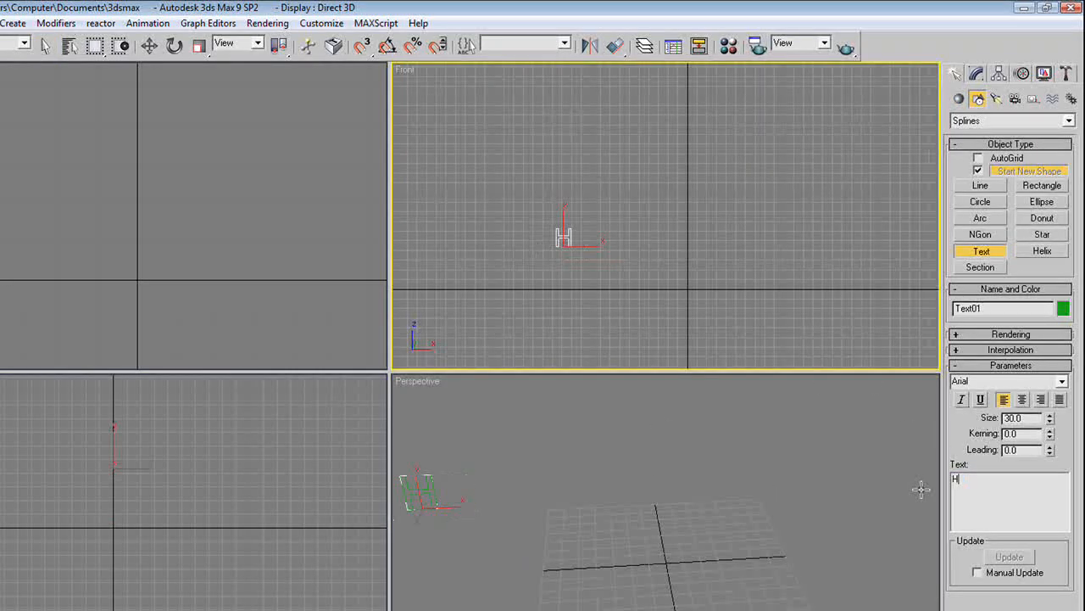
# - Place the remaining single-letter text splines e, y and ! in a row beside the H
pyautogui.click(607, 234)
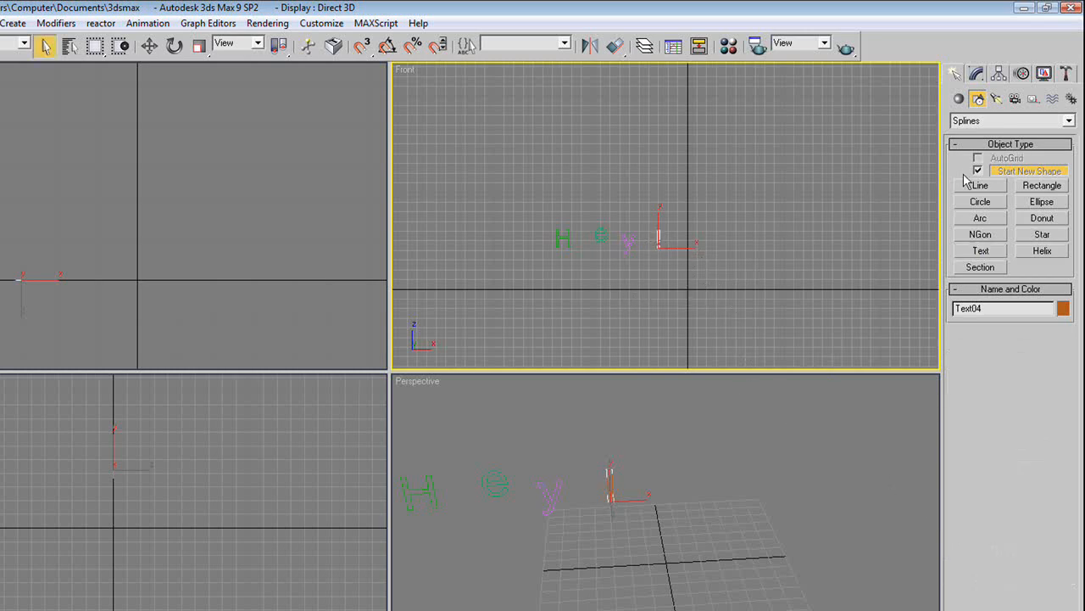
pyautogui.moveTo(1048, 261)
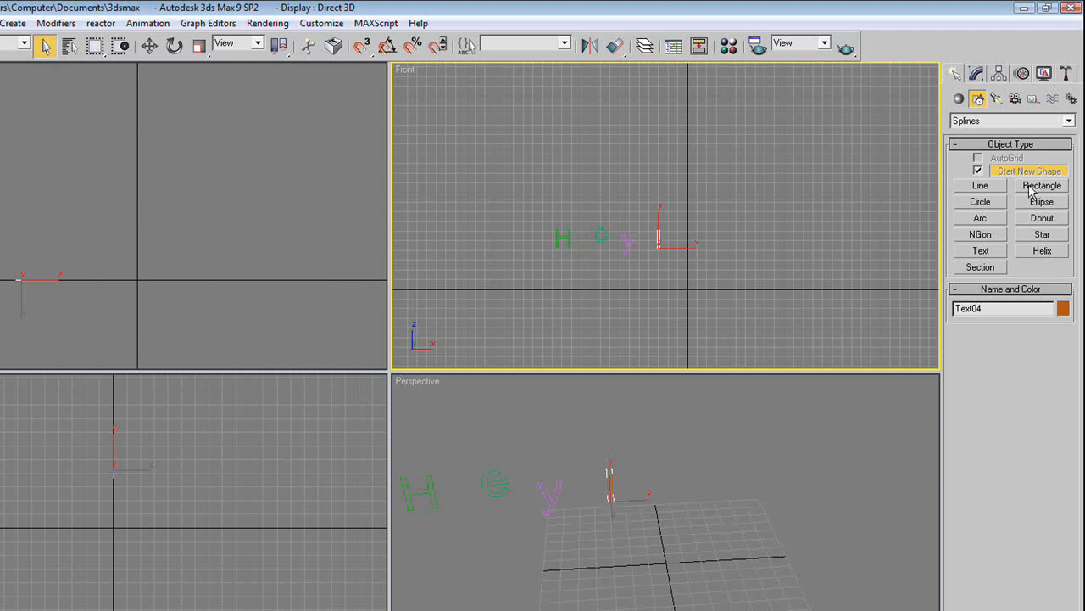
pyautogui.moveTo(1000, 203)
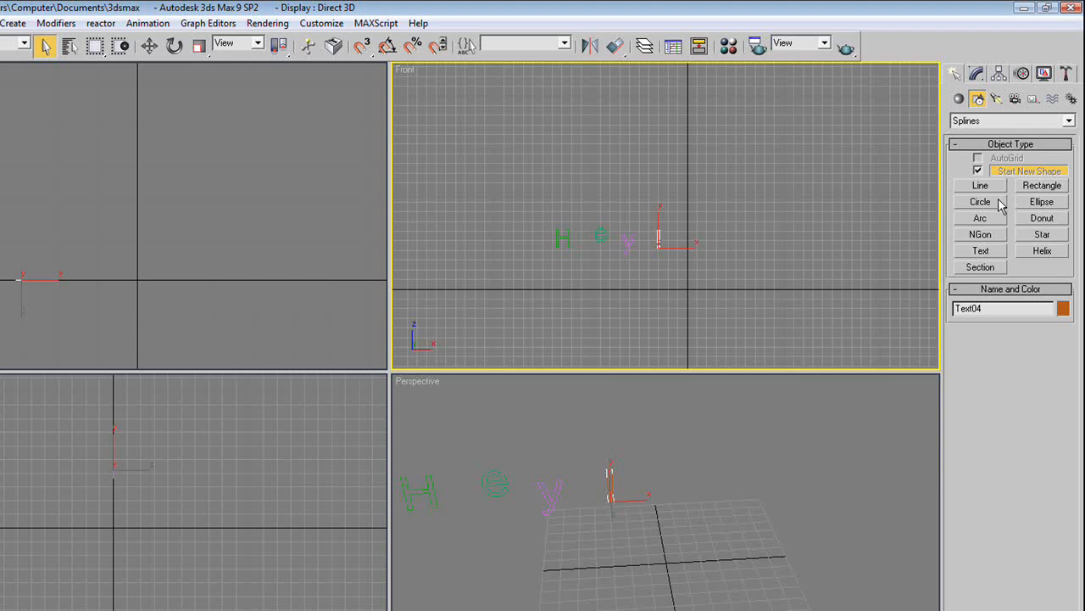
# - Draw a small circle spline (Circle01) above the letters as the loft profile and bring up Compound Objects
pyautogui.click(980, 200)
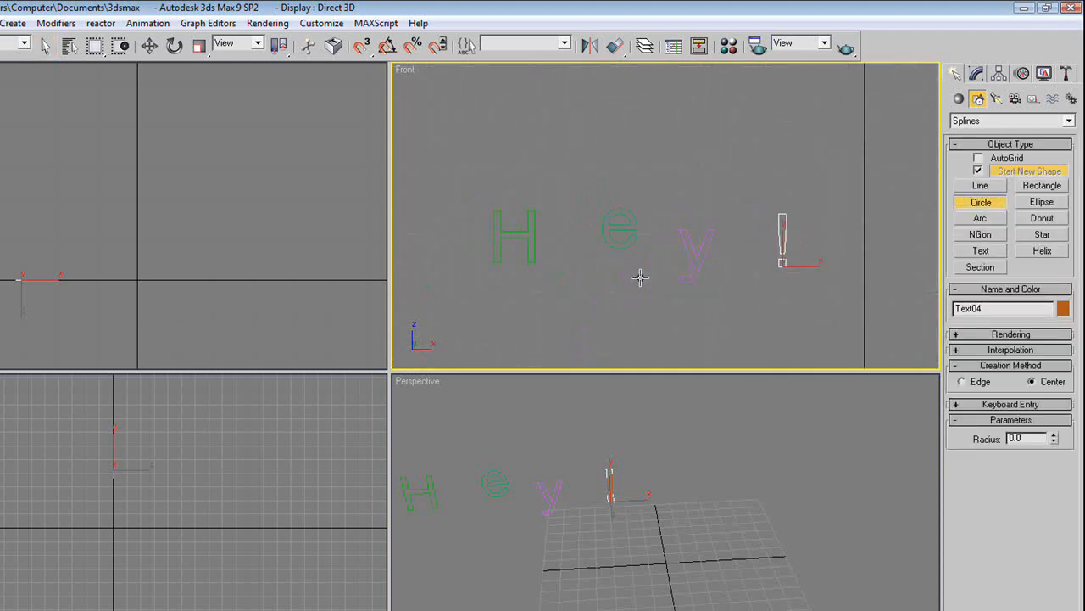
pyautogui.moveTo(641, 278); pyautogui.dragTo(577, 170)
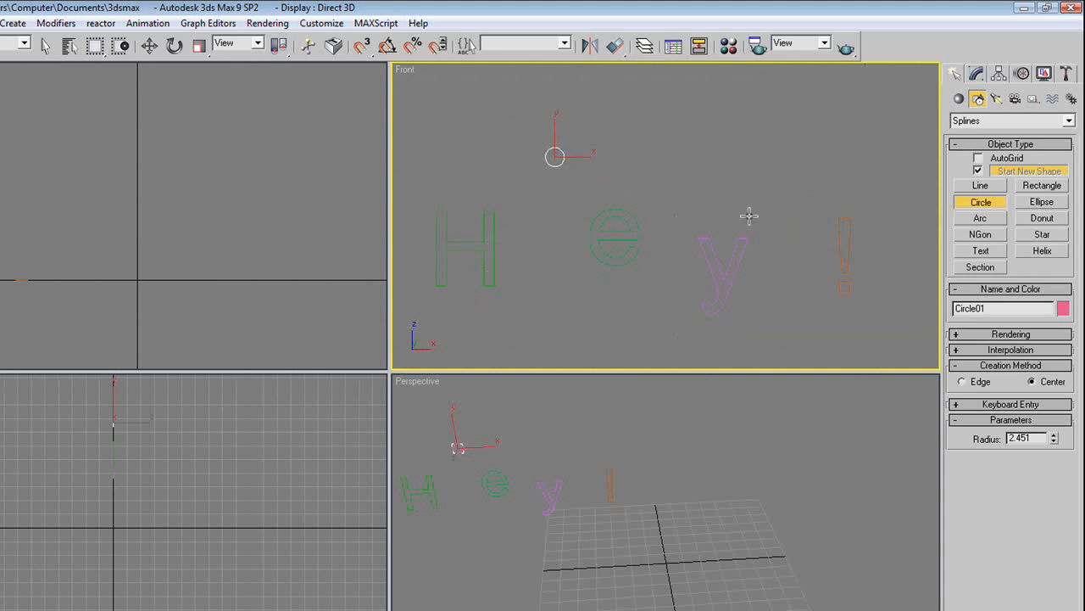
pyautogui.click(959, 99)
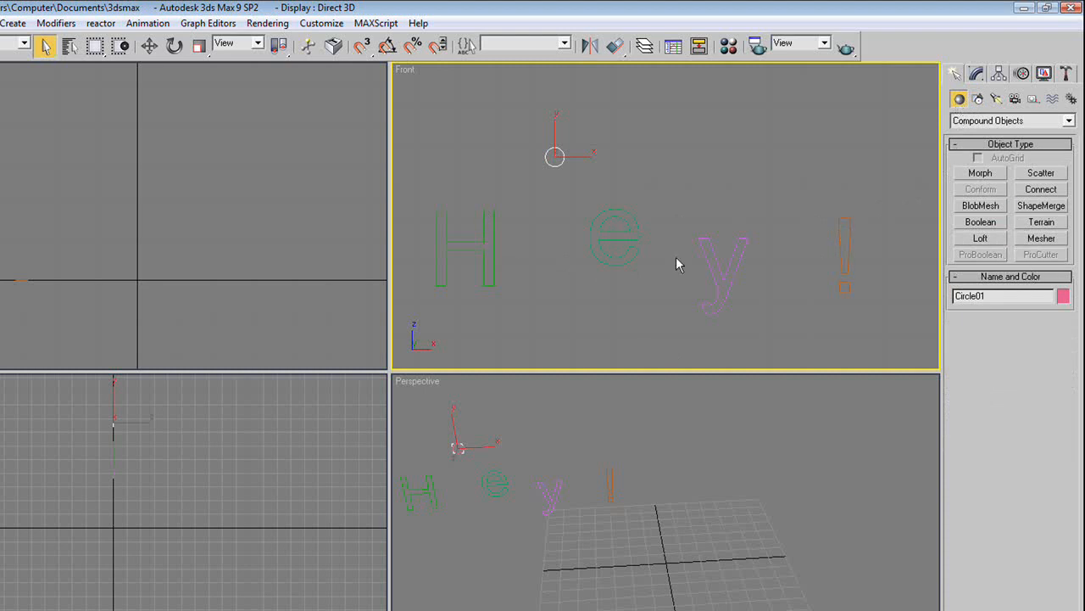
# - Loft the H text with the circle into a tube, then retype the second letter's text as 'E'
pyautogui.click(465, 246)
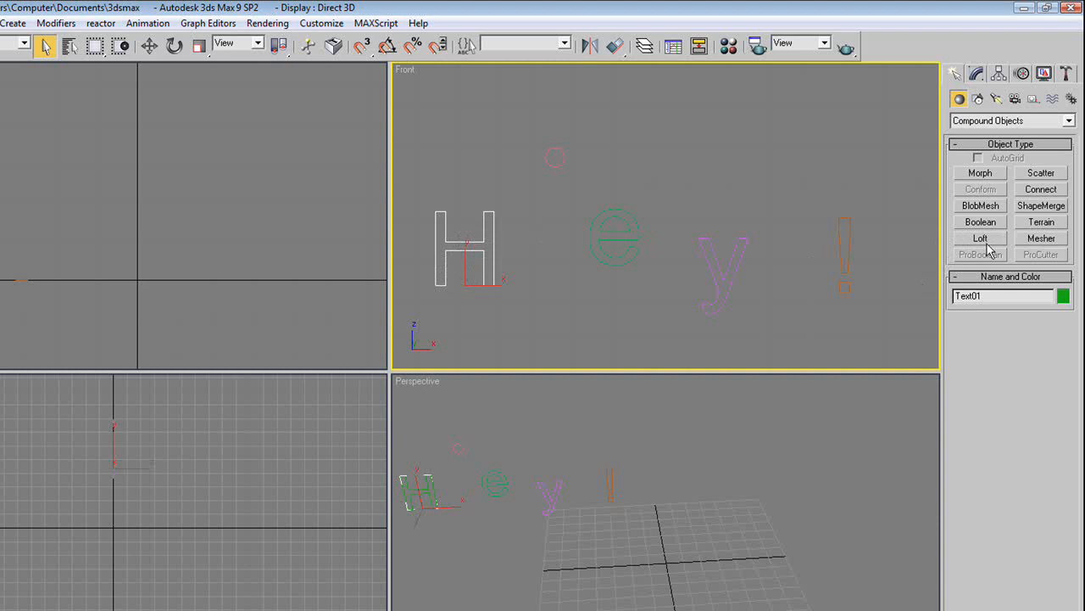
pyautogui.click(980, 238)
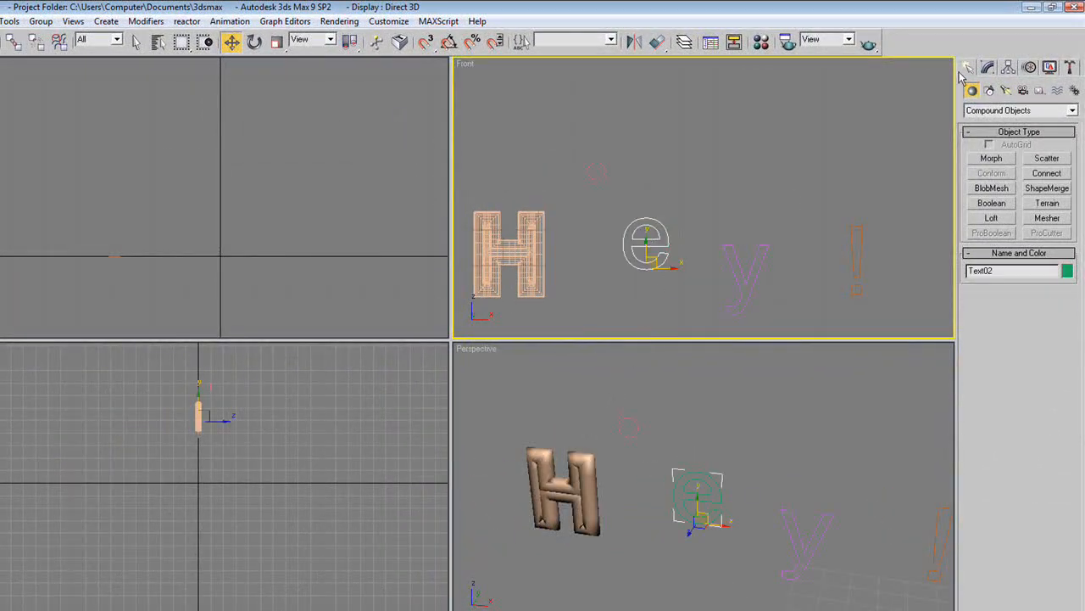
pyautogui.click(987, 68)
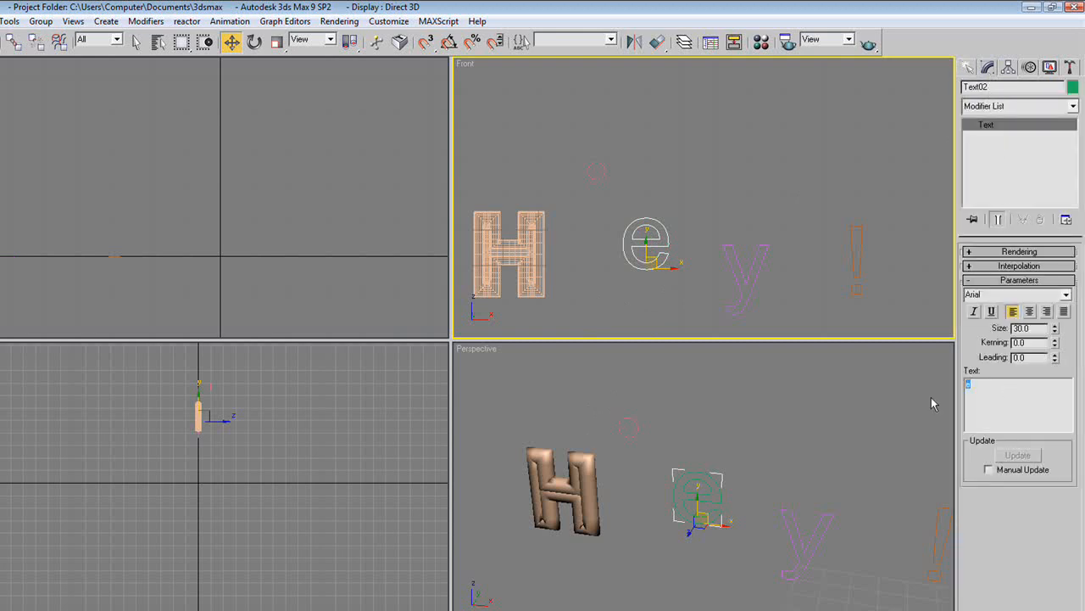
pyautogui.write('E')
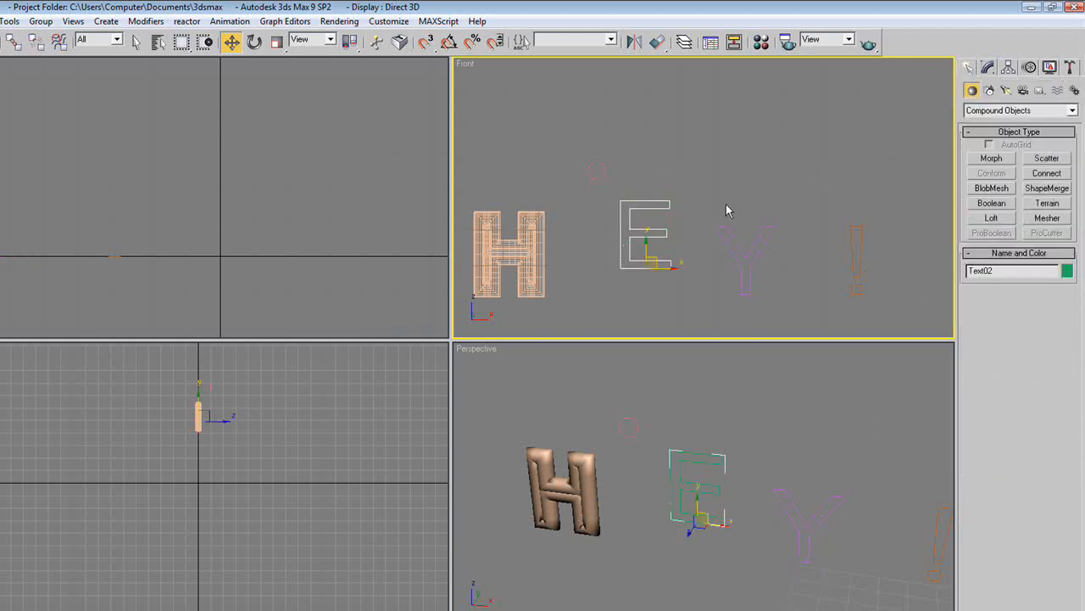
# - Loft the capital E and Y texts with the circle into tube letters
pyautogui.click(991, 217)
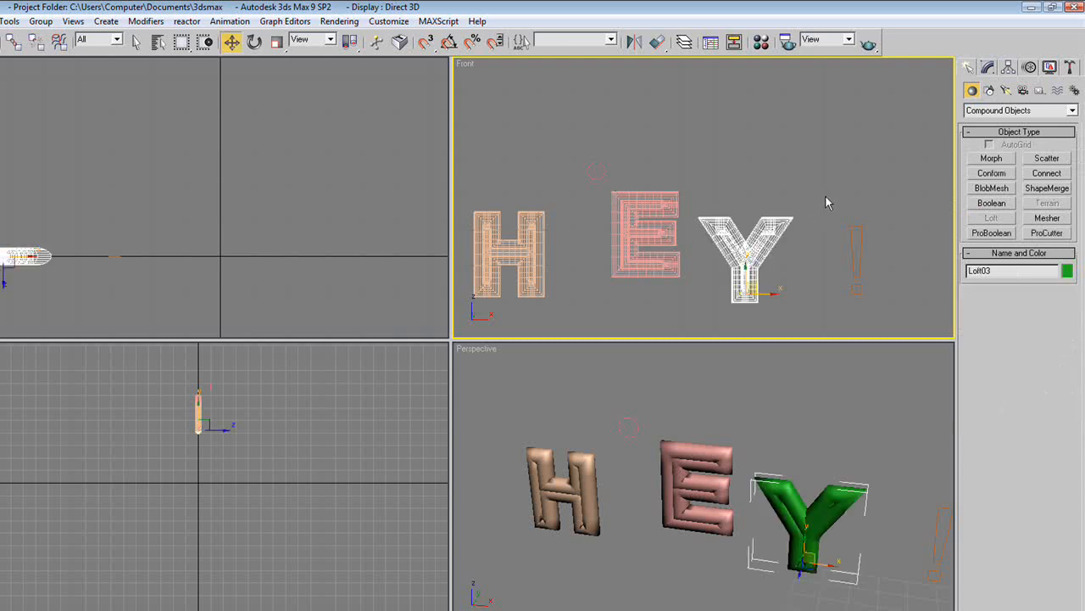
# - Loft the '!' text with the circle so all four HEY! characters are tubes
pyautogui.click(990, 217)
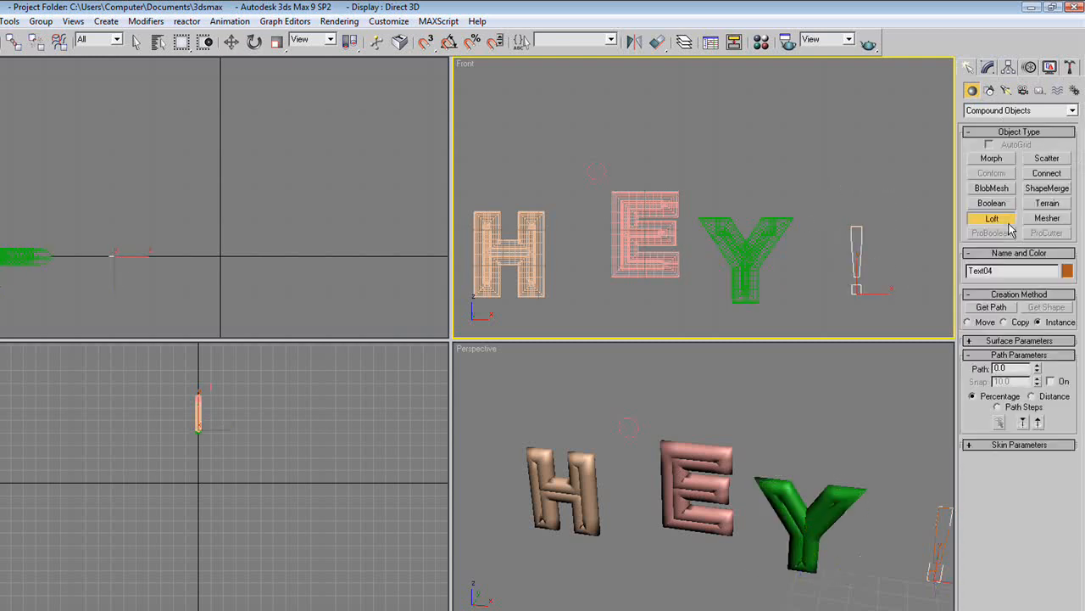
pyautogui.click(991, 217)
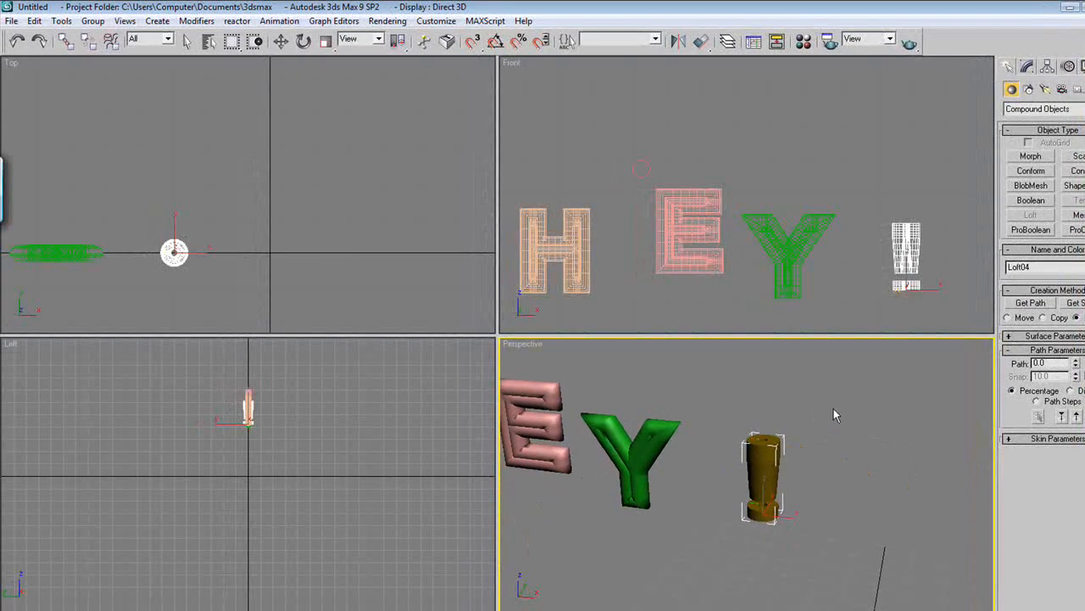
pyautogui.moveTo(771, 500)
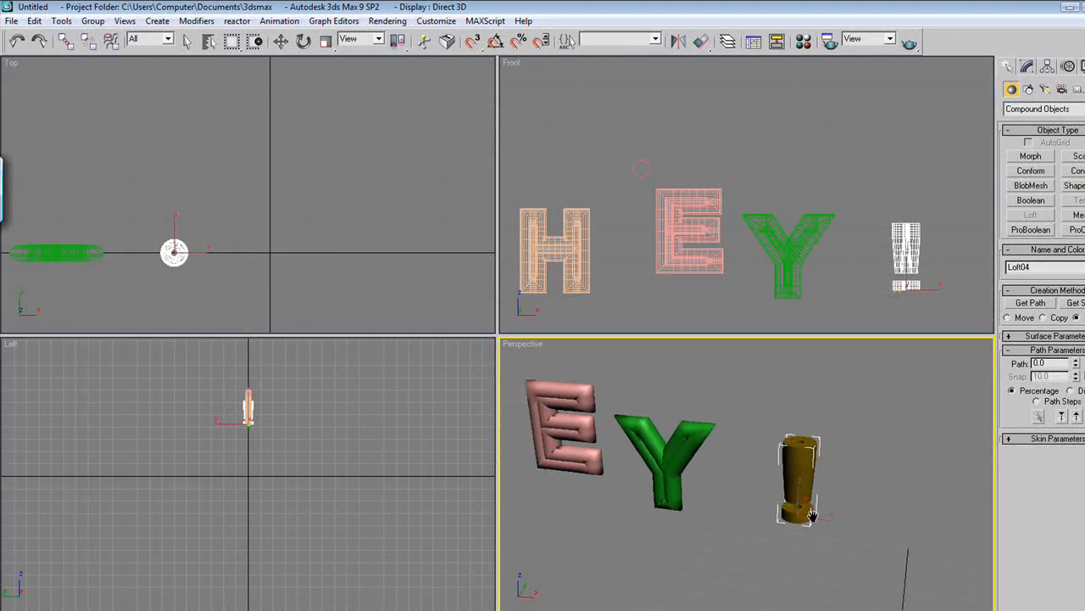
pyautogui.click(1048, 291)
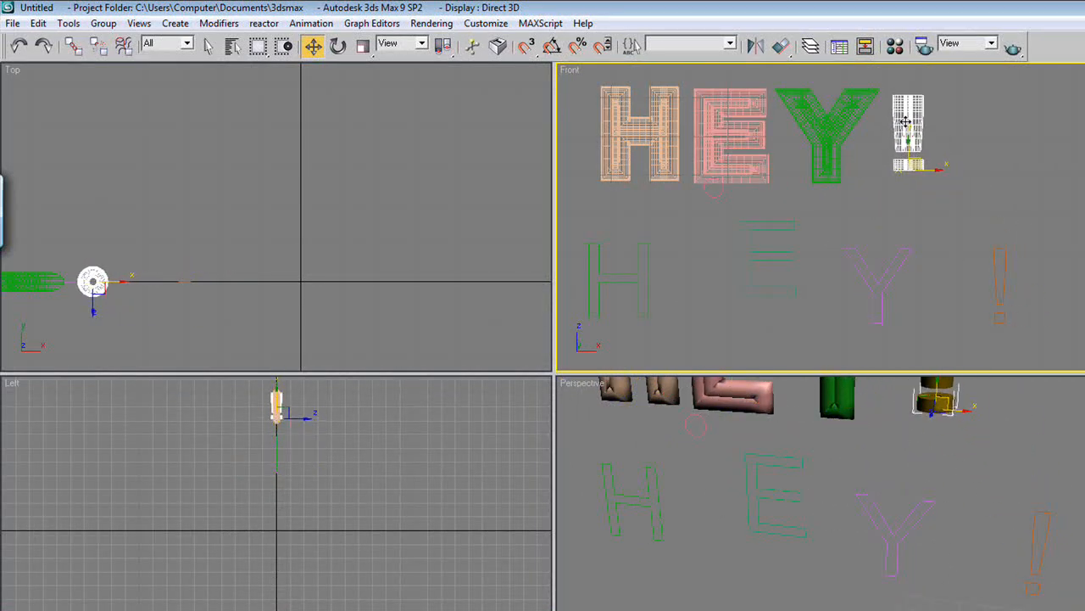
# - Move the lofted HEY! letters upward in the Front viewport, clear of the original outlines
pyautogui.click(363, 46)
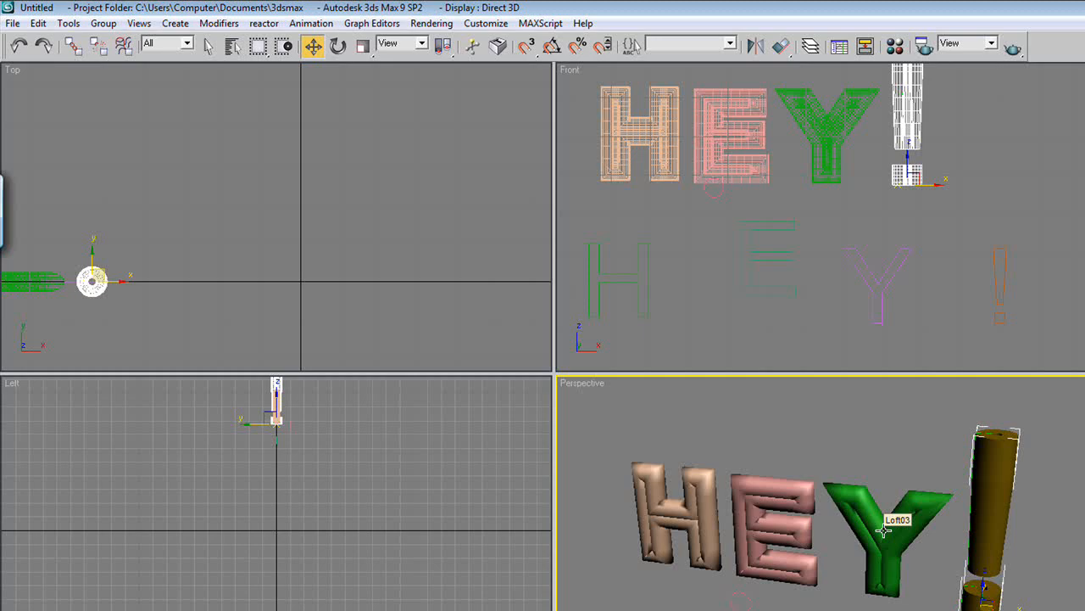
pyautogui.moveTo(902, 475)
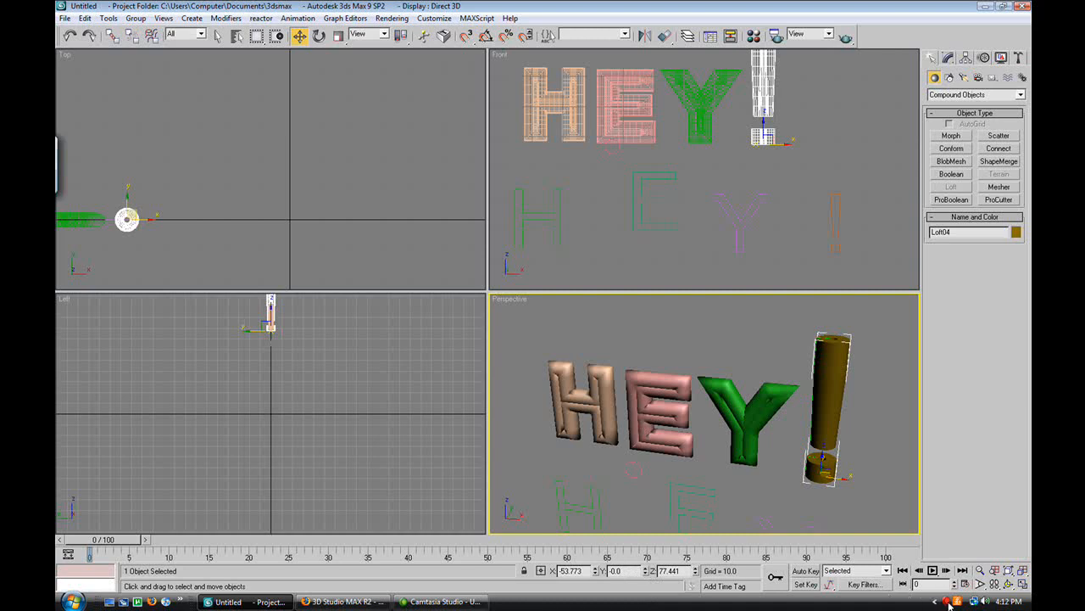
pyautogui.click(946, 601)
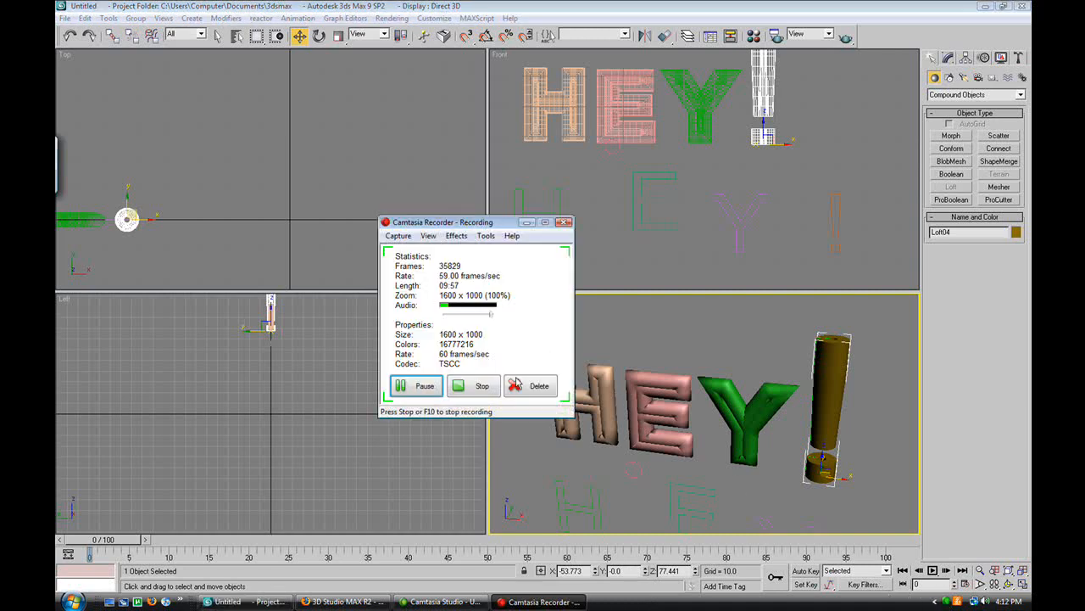